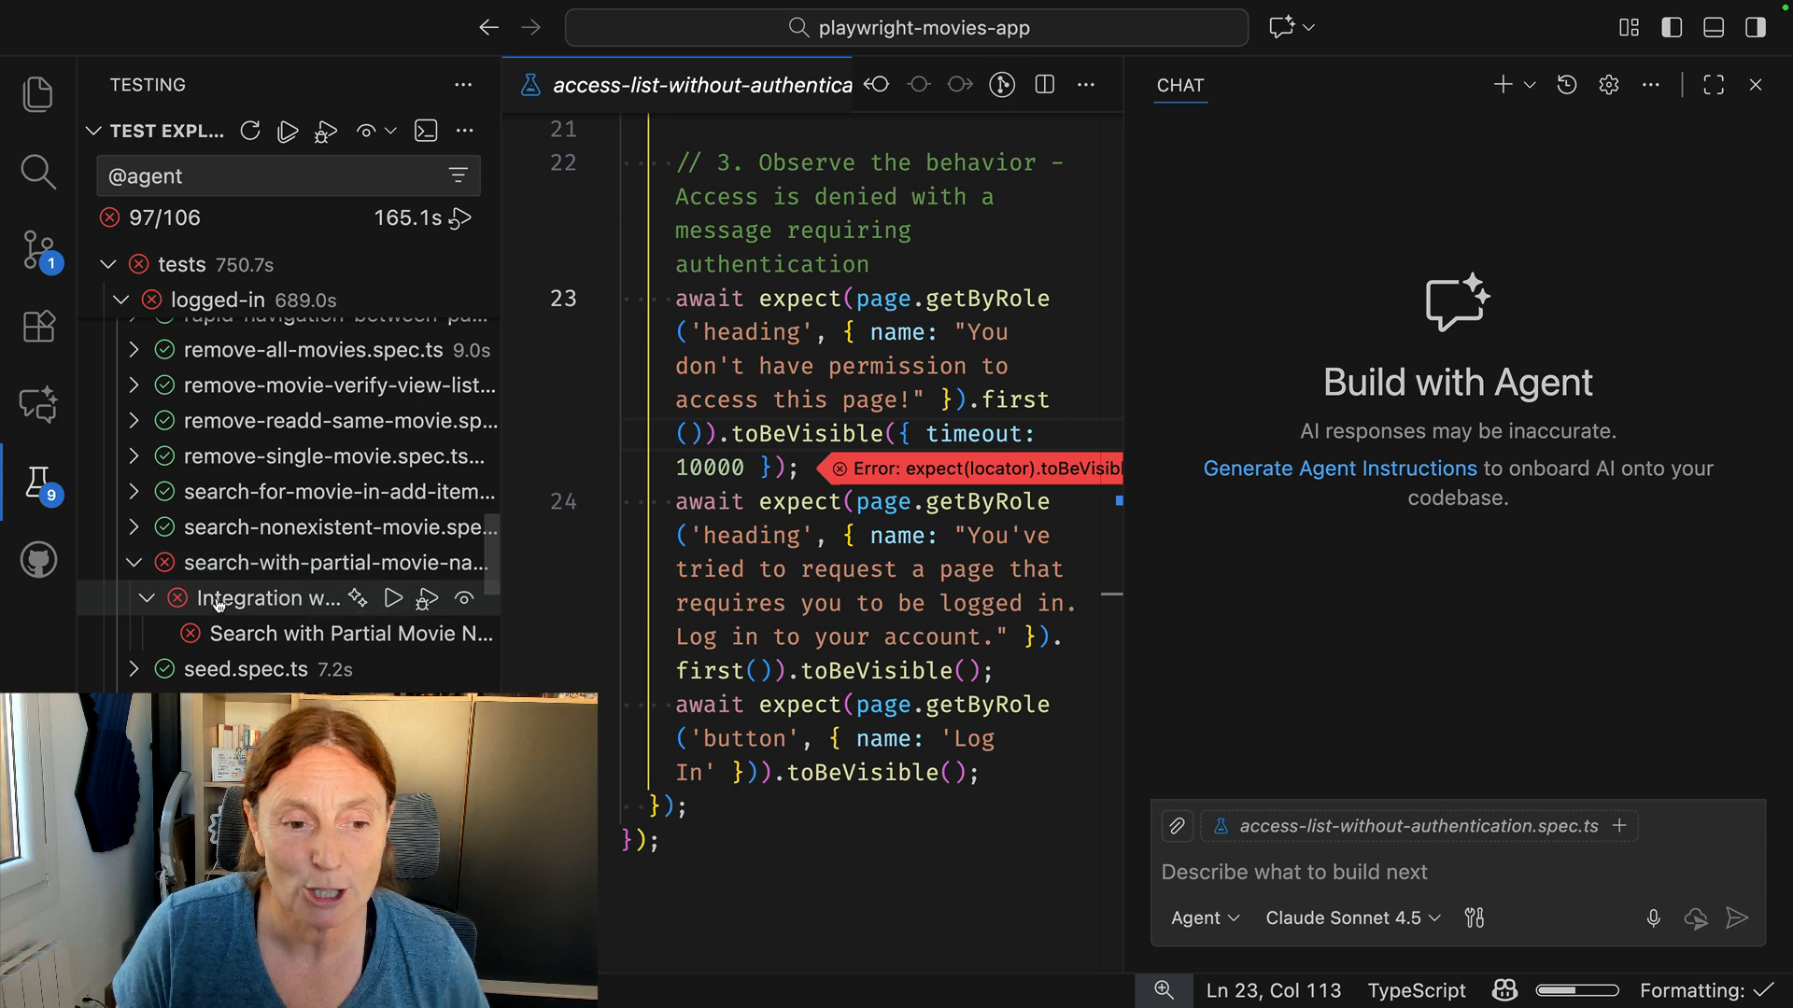
# Select the failing 'Create List with Valid Details' test to reveal its toHaveValue error in the spec.
pyautogui.click(332, 633)
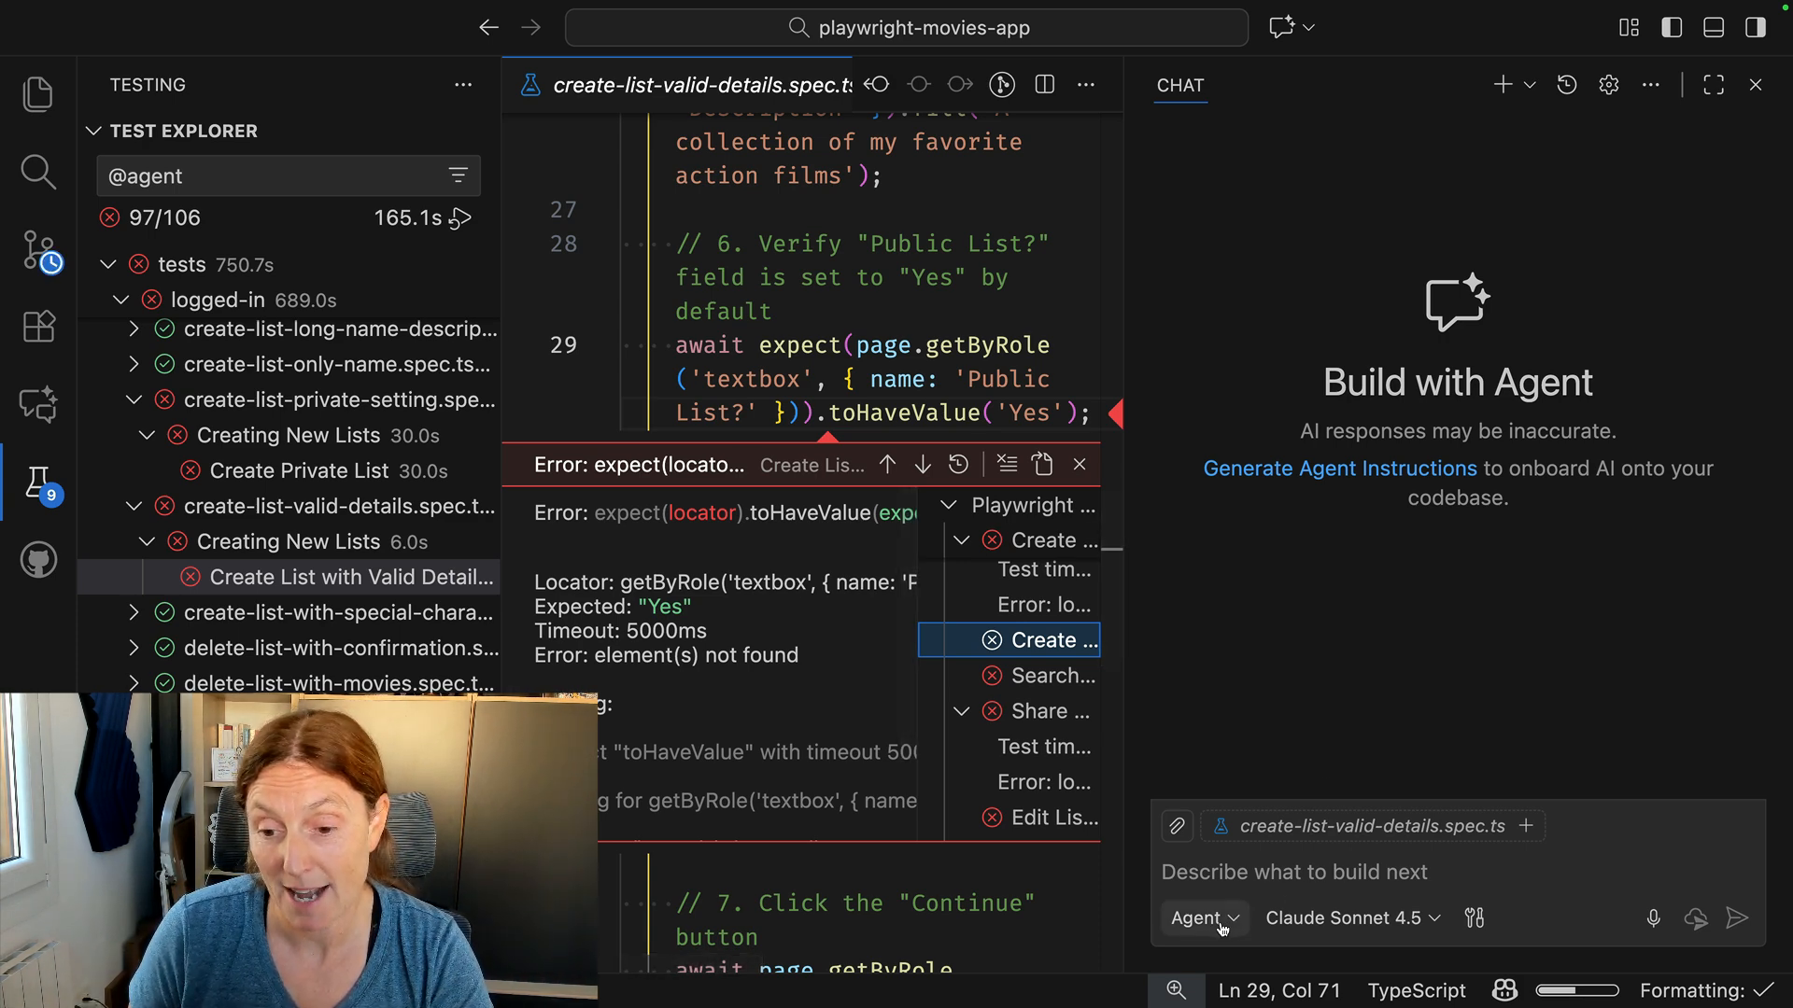
# Switch the chat to the healer agent and ask it to 'fix this failing test'.
pyautogui.click(1202, 918)
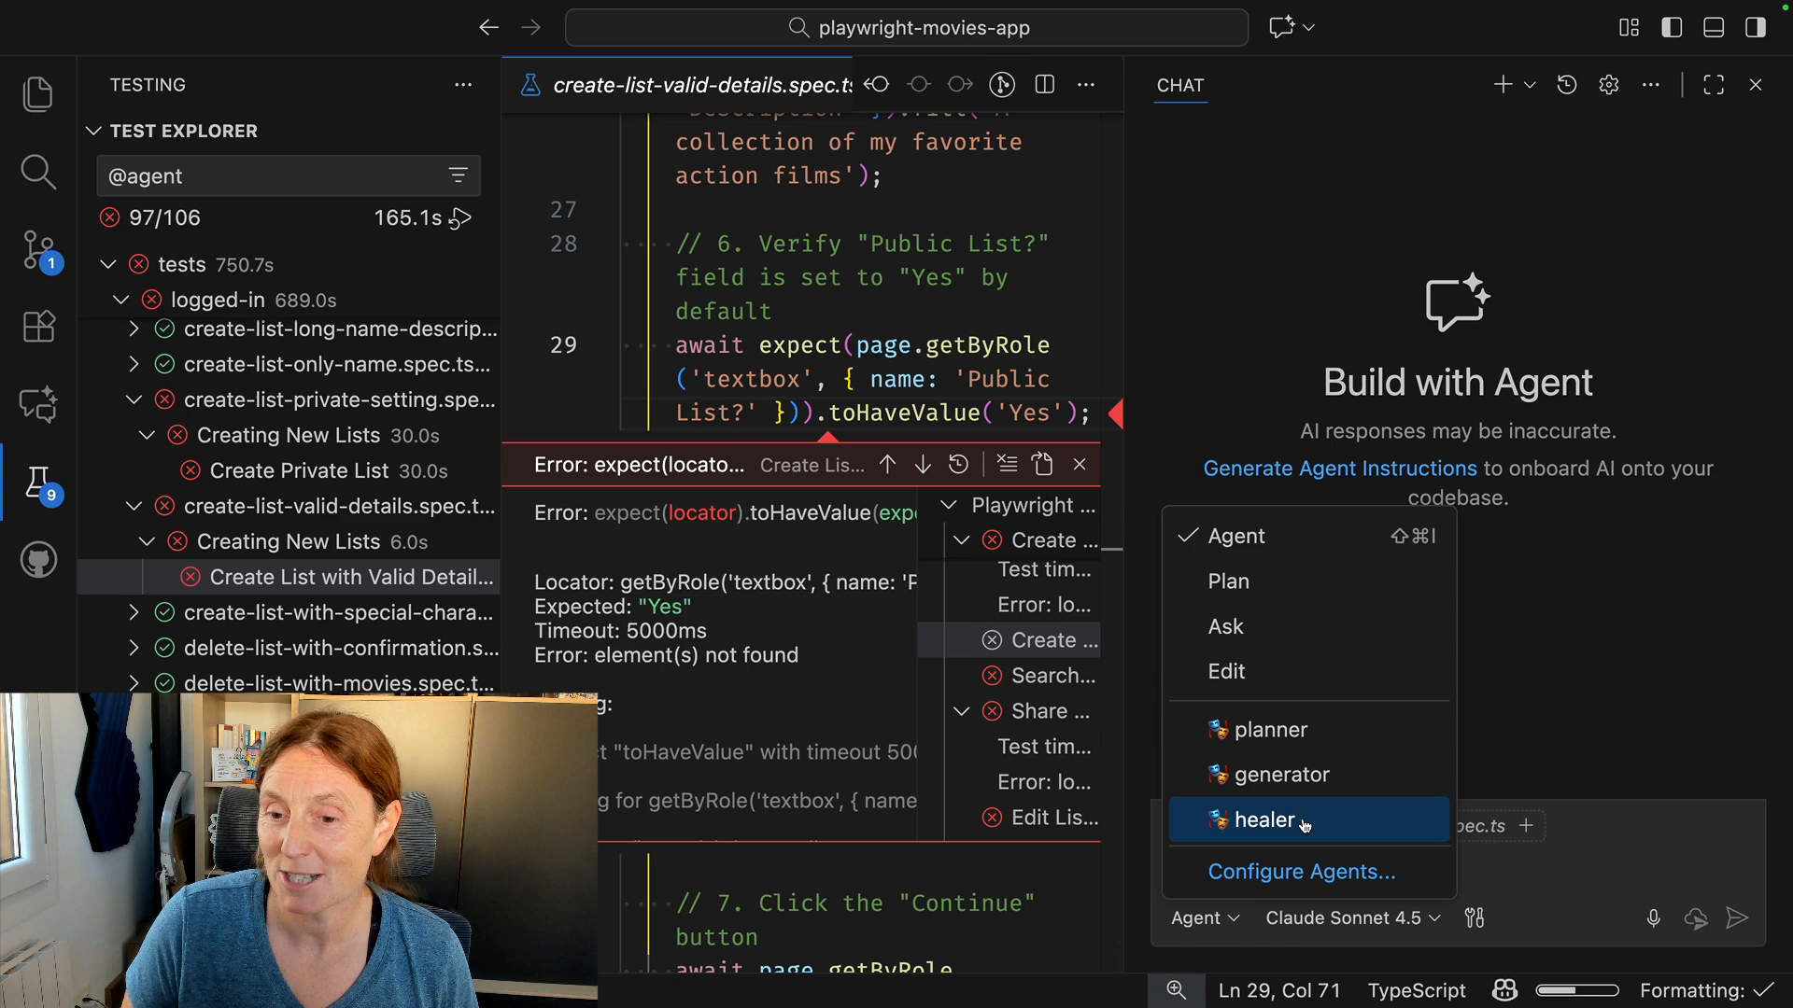
pyautogui.click(1266, 820)
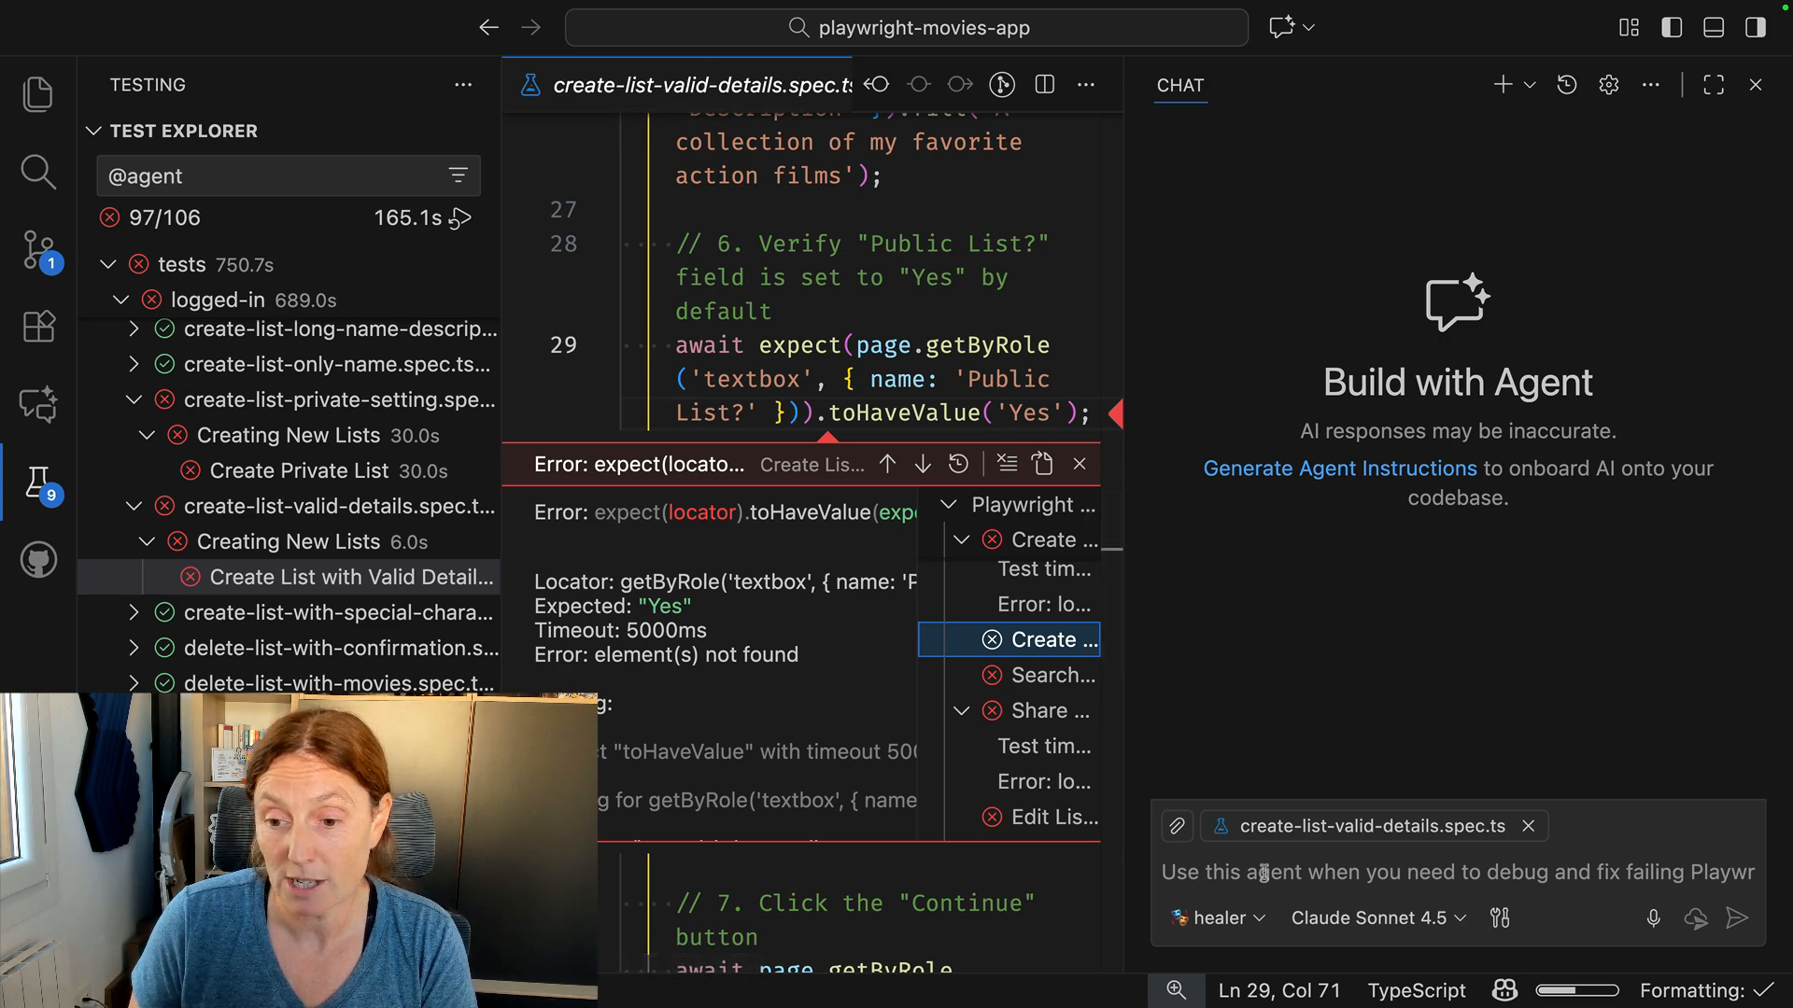
pyautogui.write('fi')
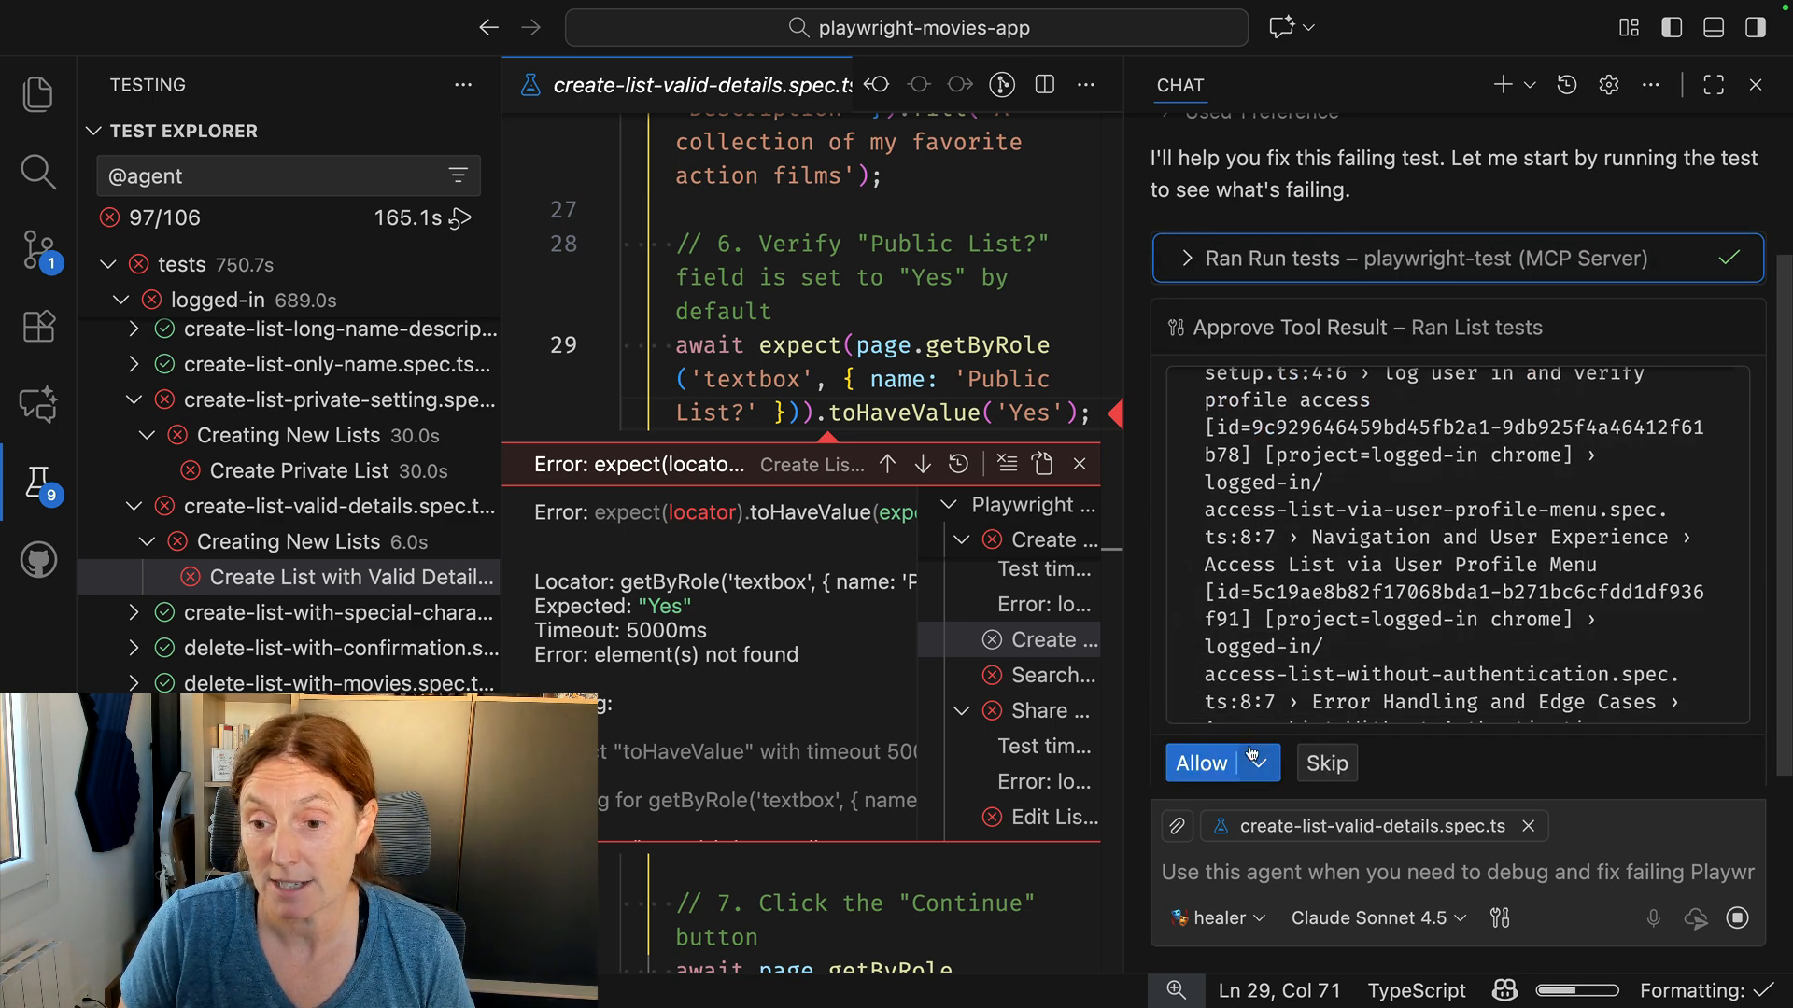
# Always allow the test-run tool without review and follow the agent's debugging to the combobox finding.
pyautogui.click(1255, 762)
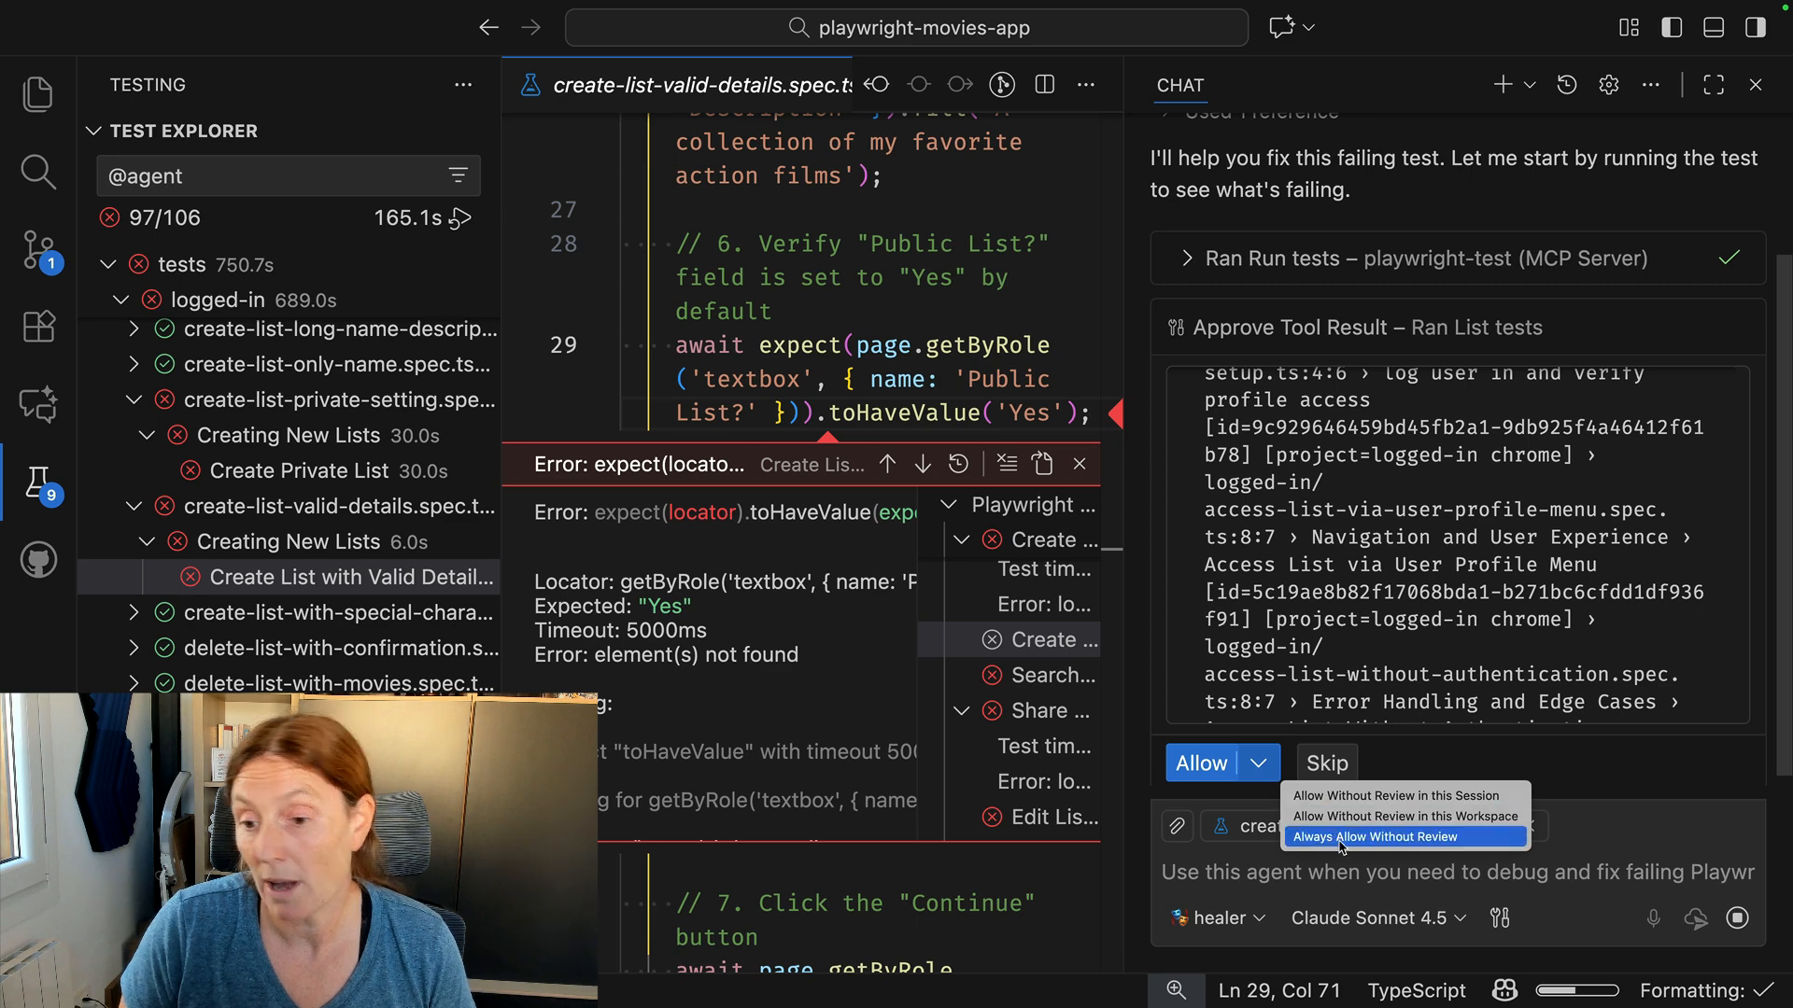
pyautogui.click(1378, 836)
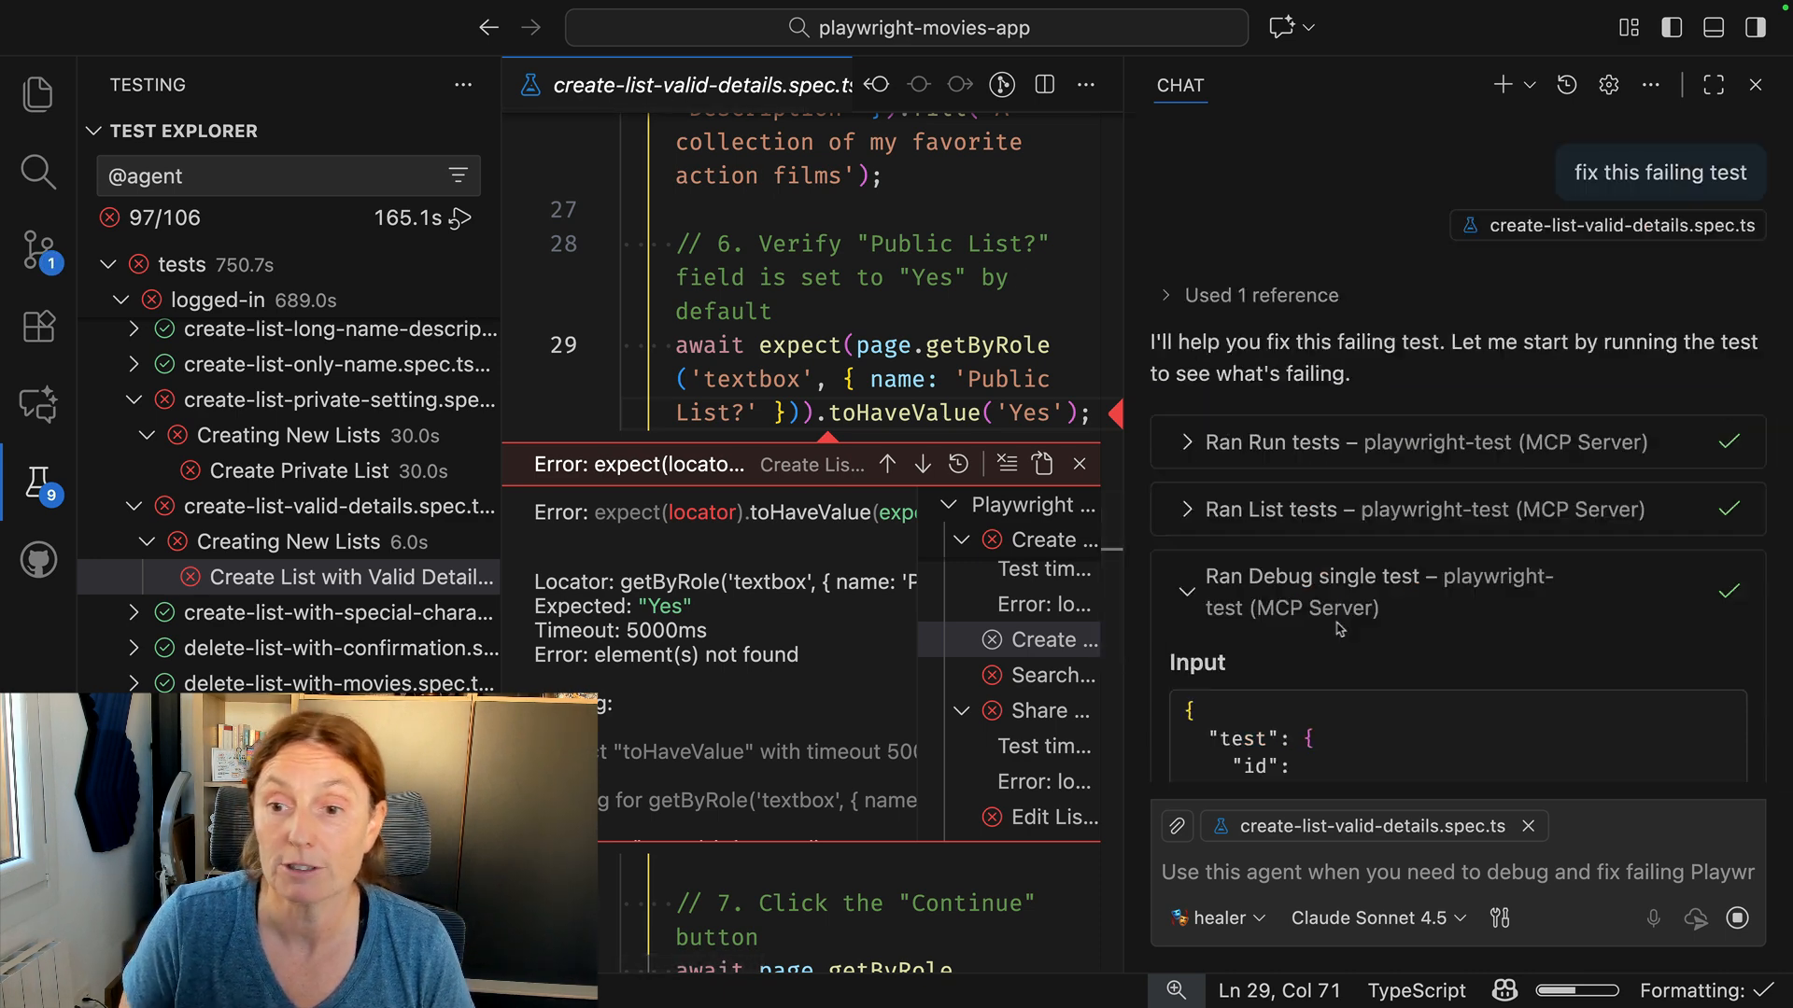
pyautogui.scroll(-3)
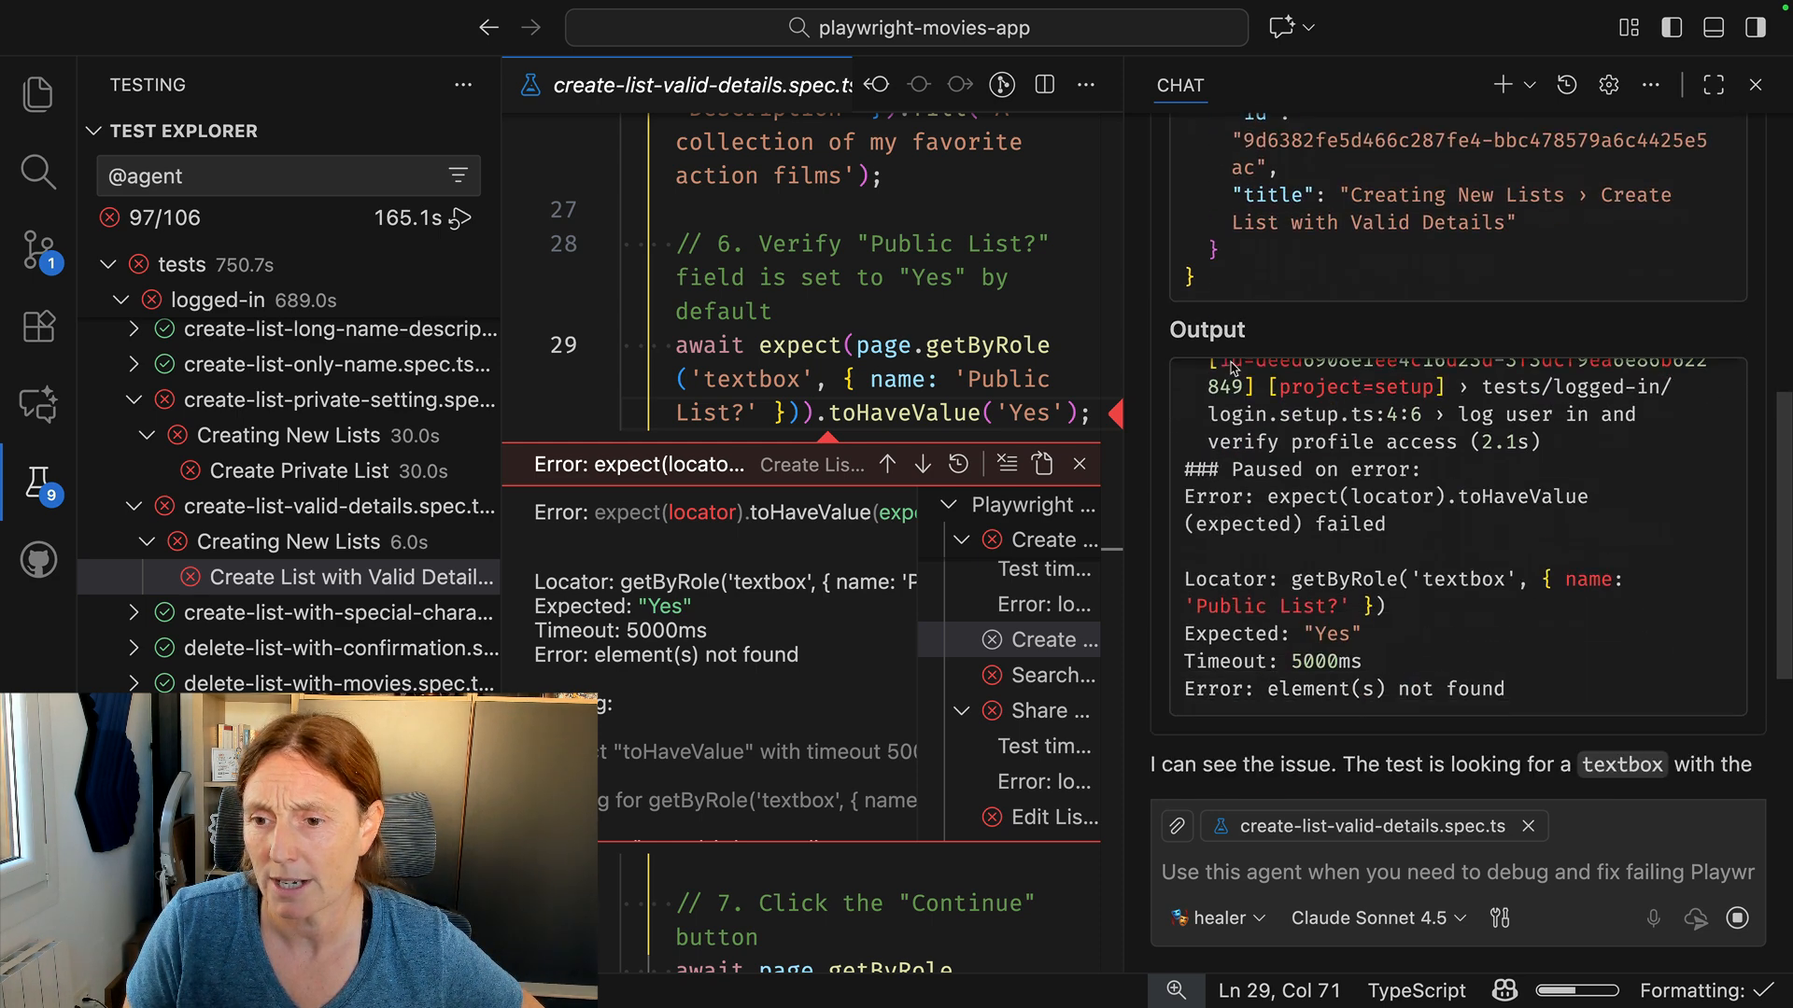
pyautogui.scroll(-3)
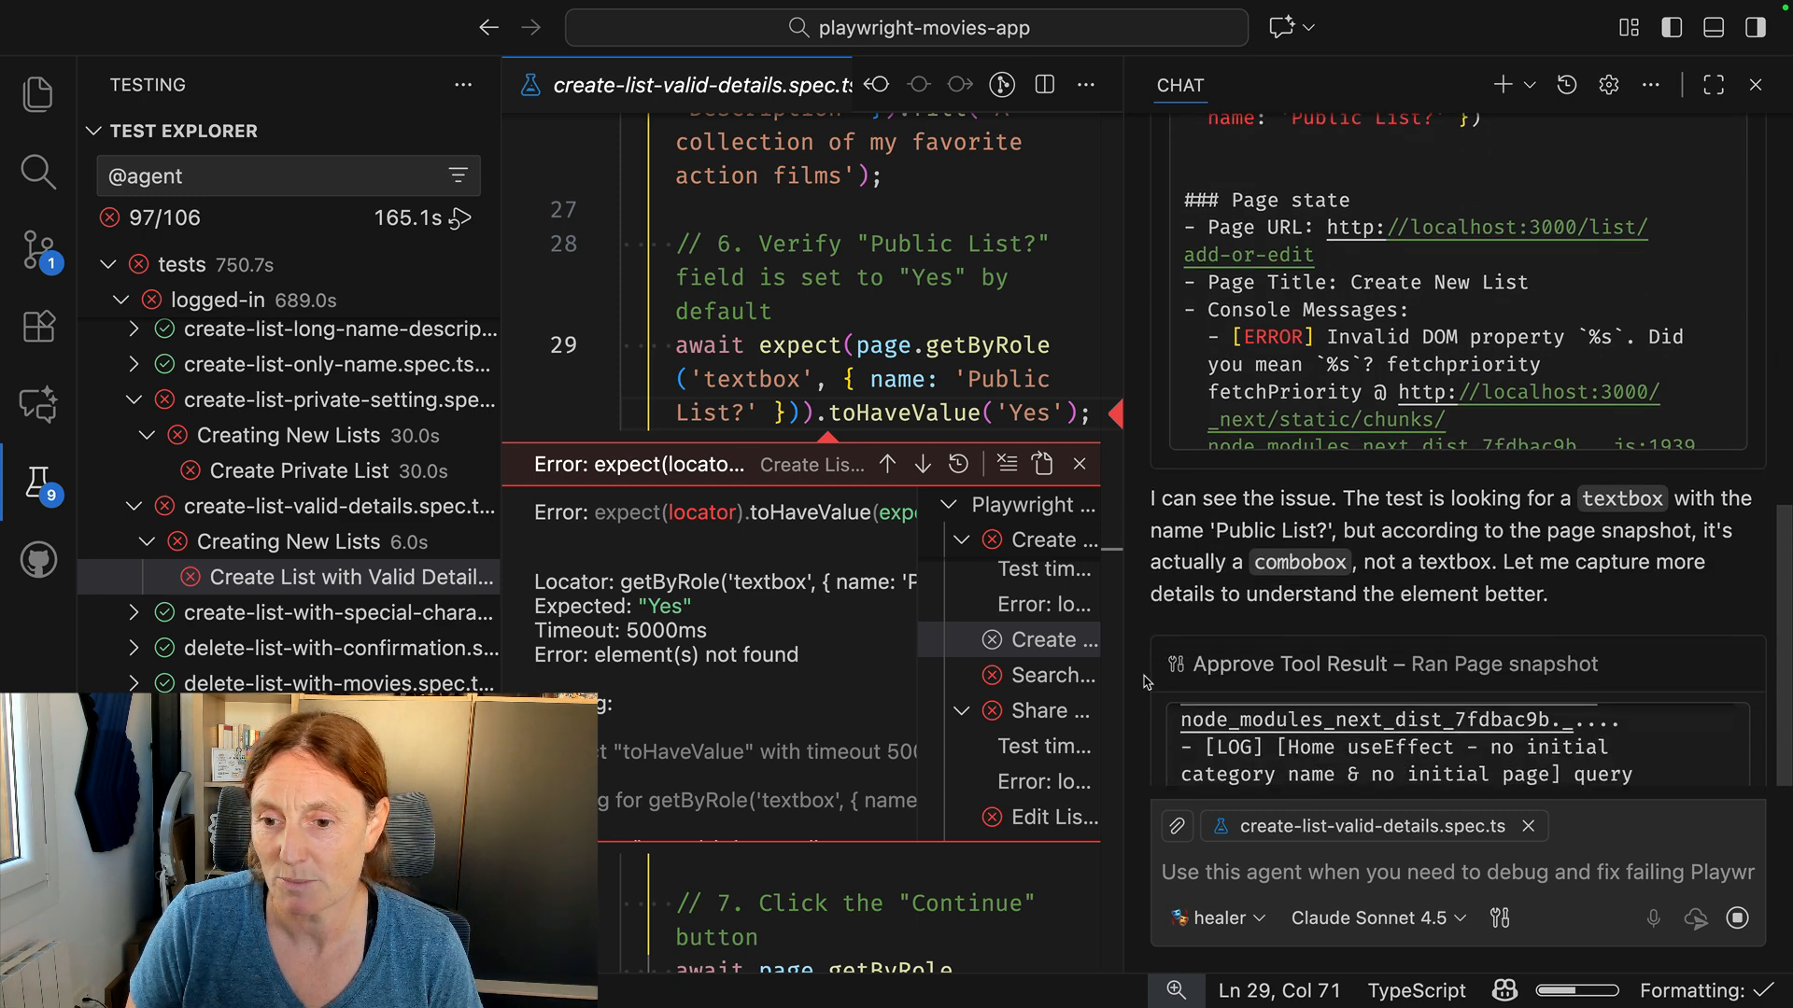
pyautogui.scroll(-3)
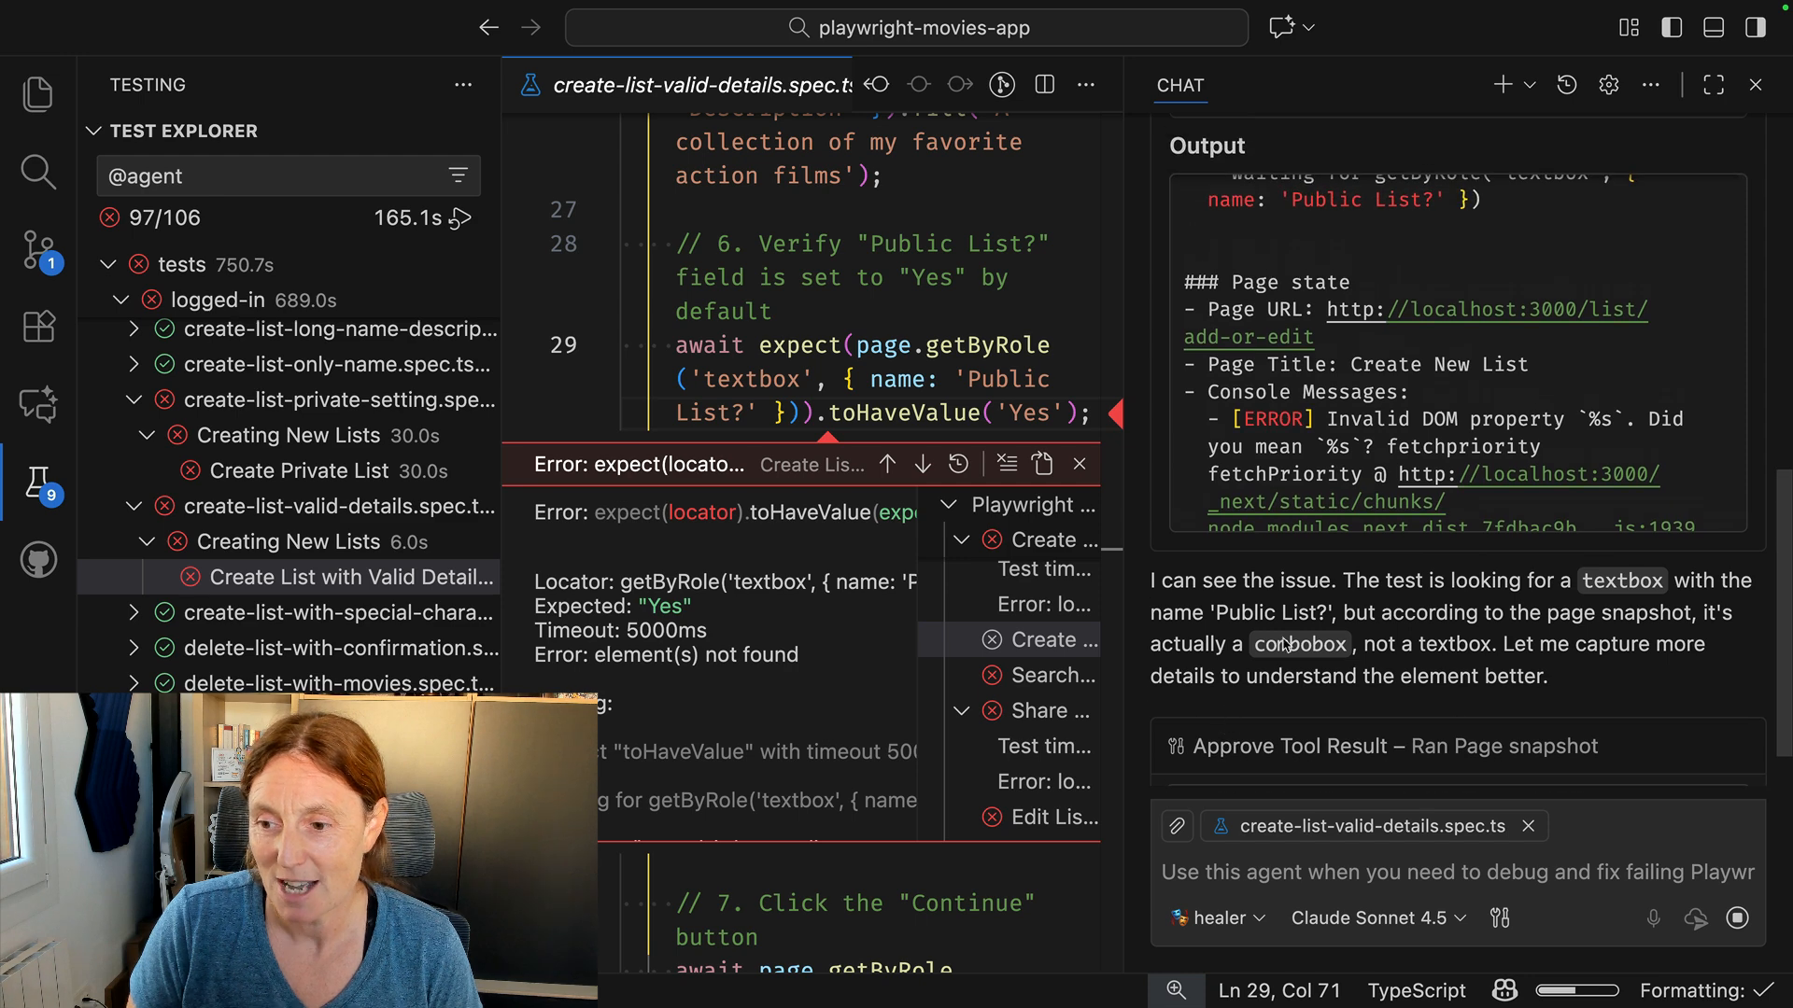
pyautogui.scroll(-3)
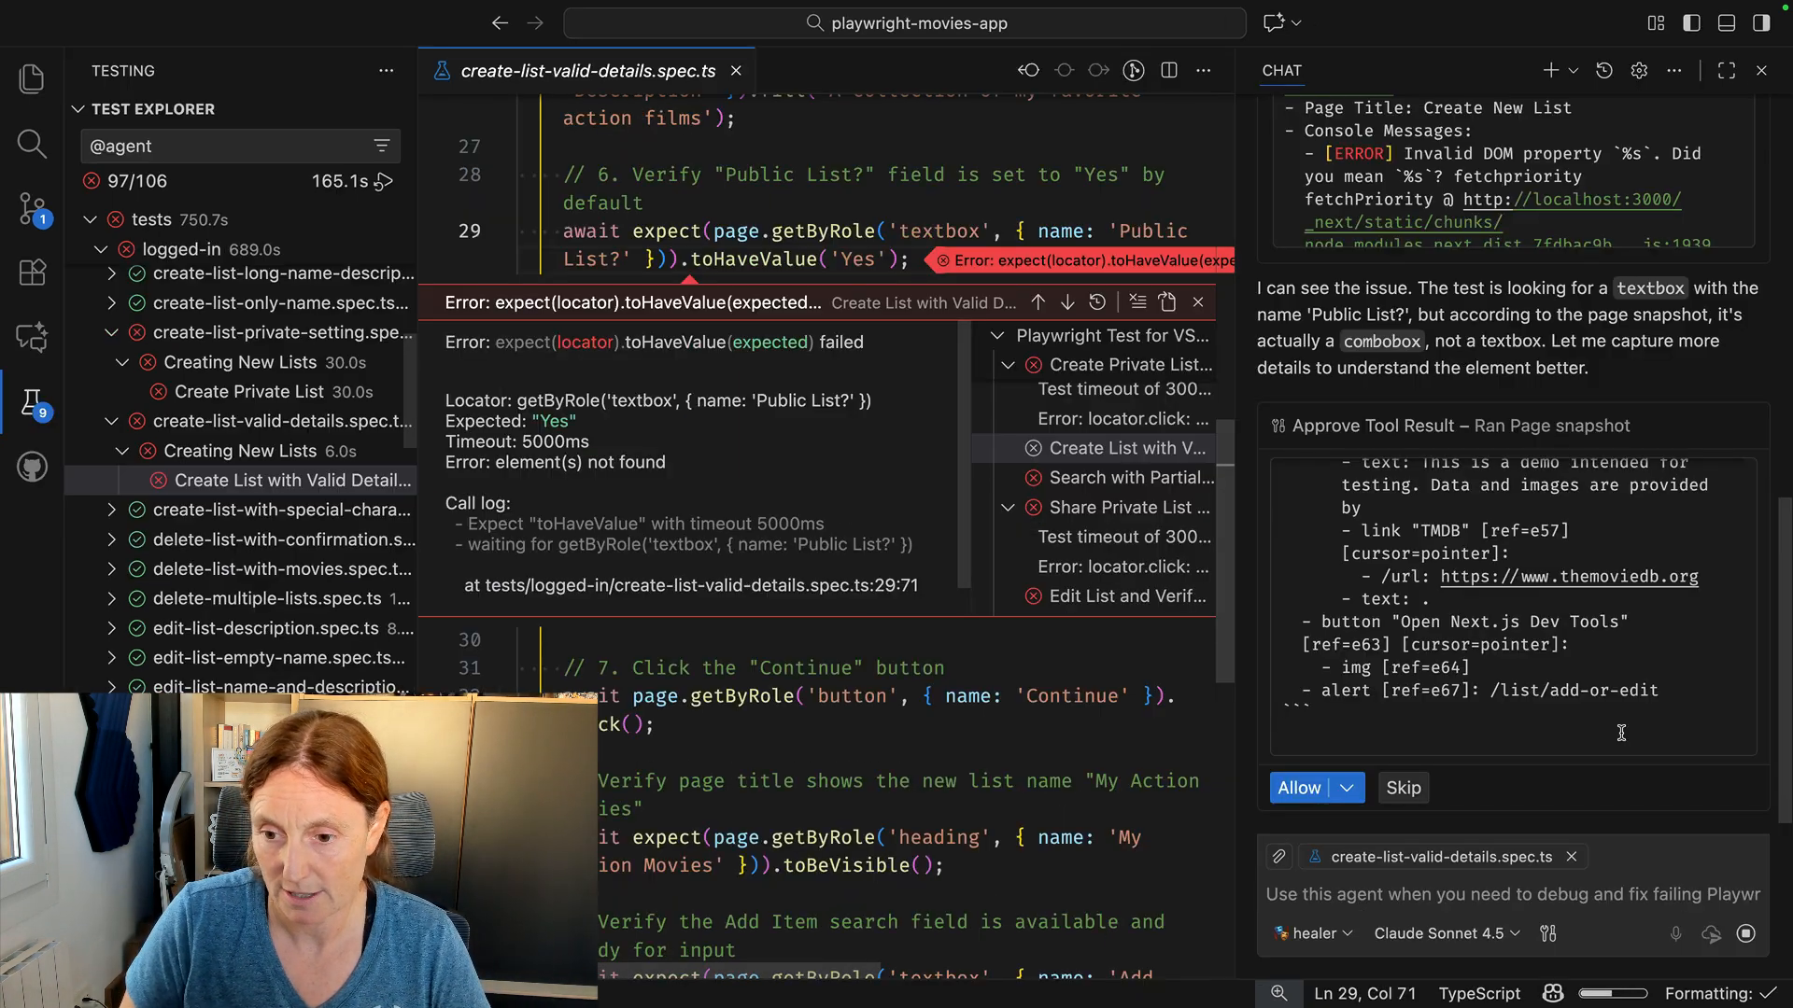
# Allow the page snapshot in this workspace and let the agent change line 29 to a combobox role.
pyautogui.click(1346, 788)
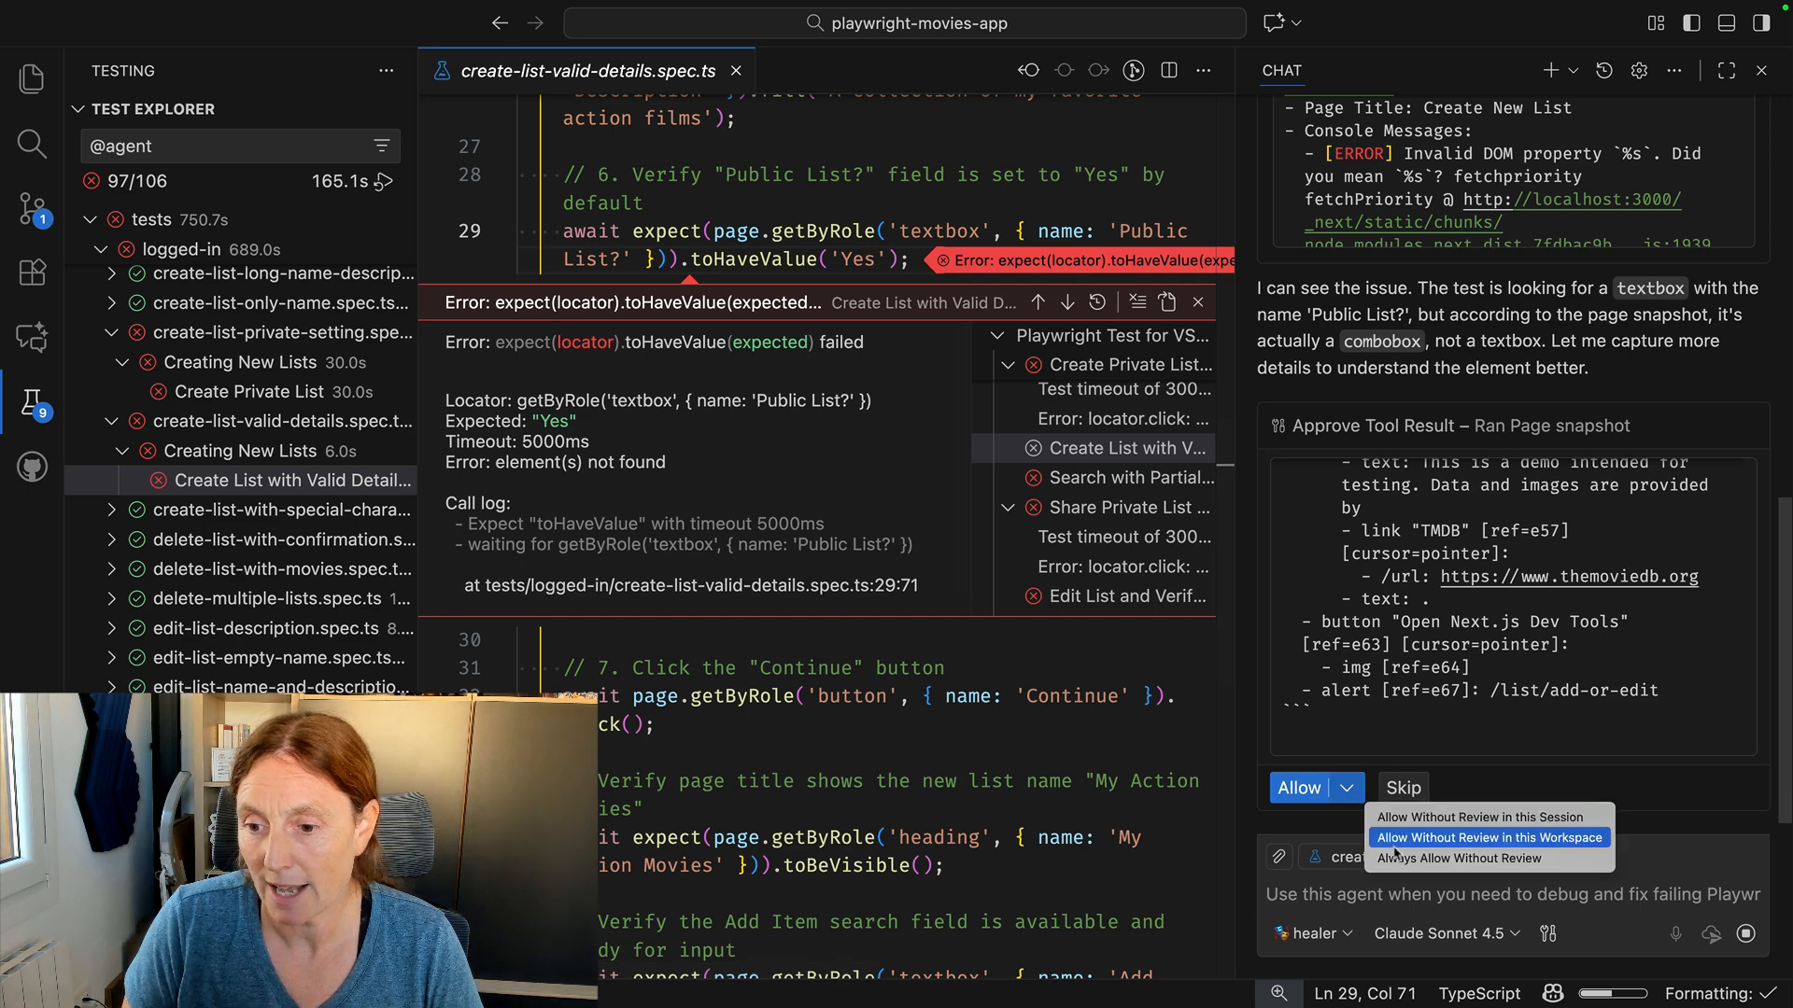
pyautogui.click(1487, 837)
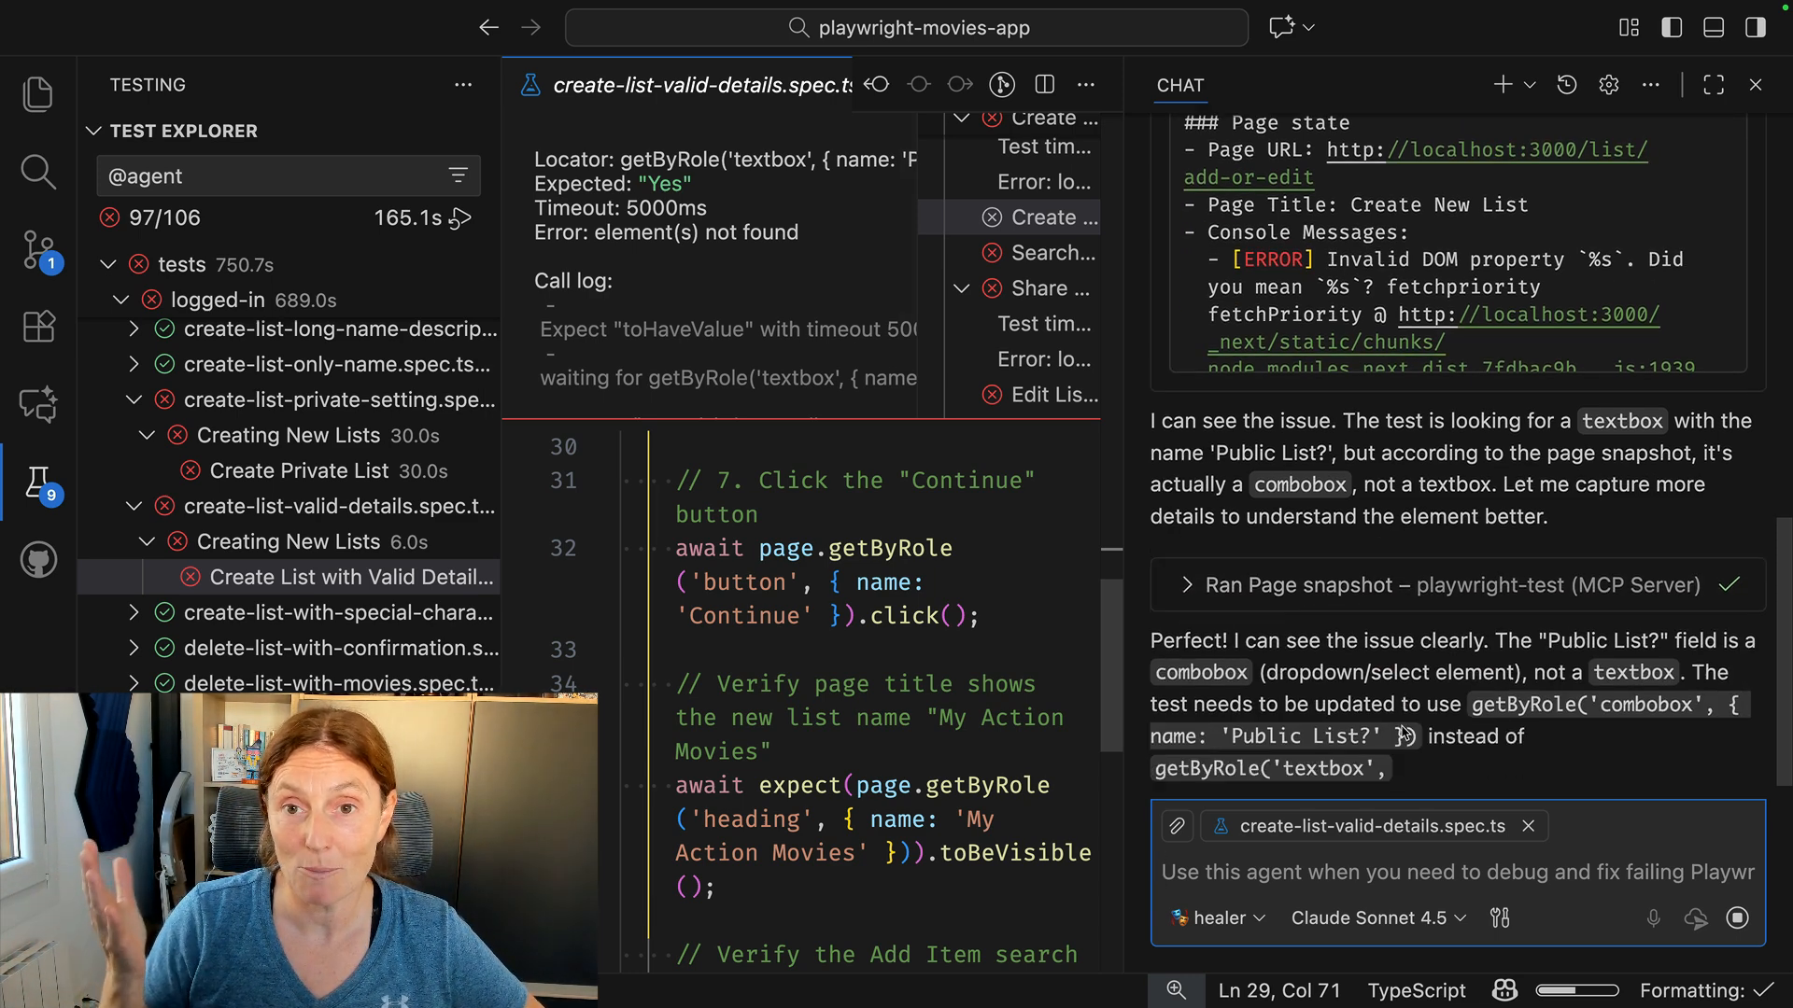
pyautogui.scroll(-3)
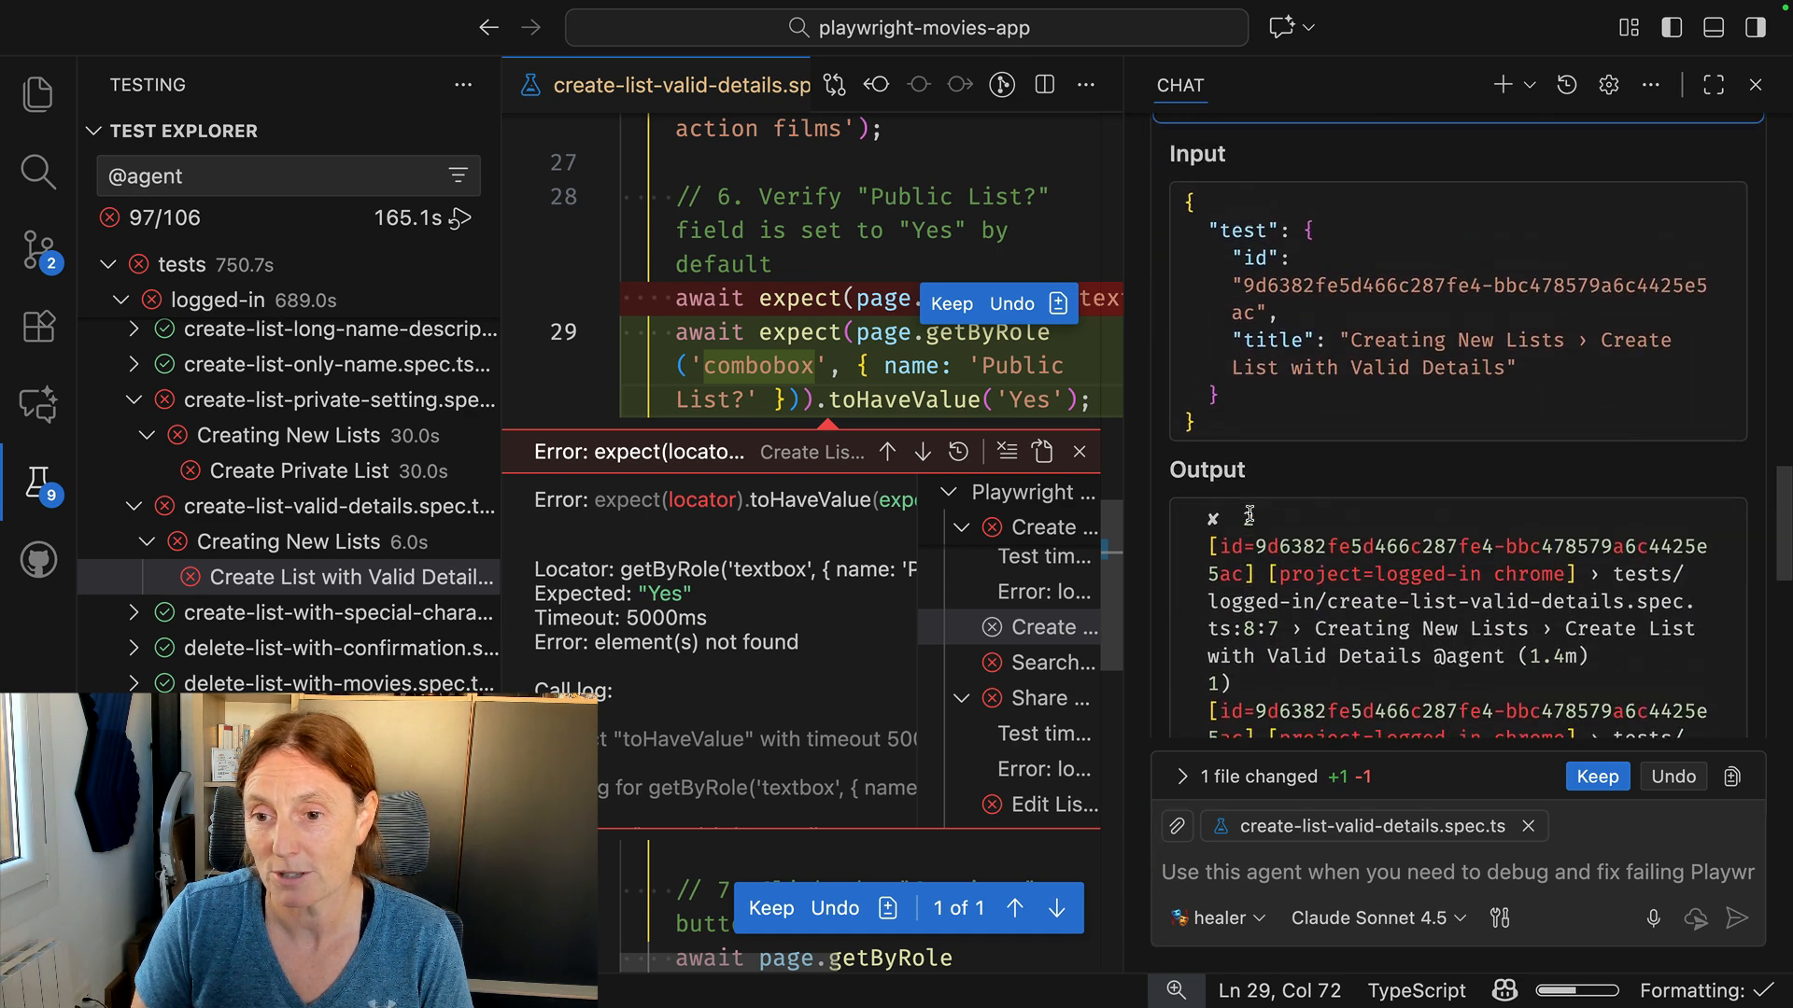
pyautogui.scroll(-3)
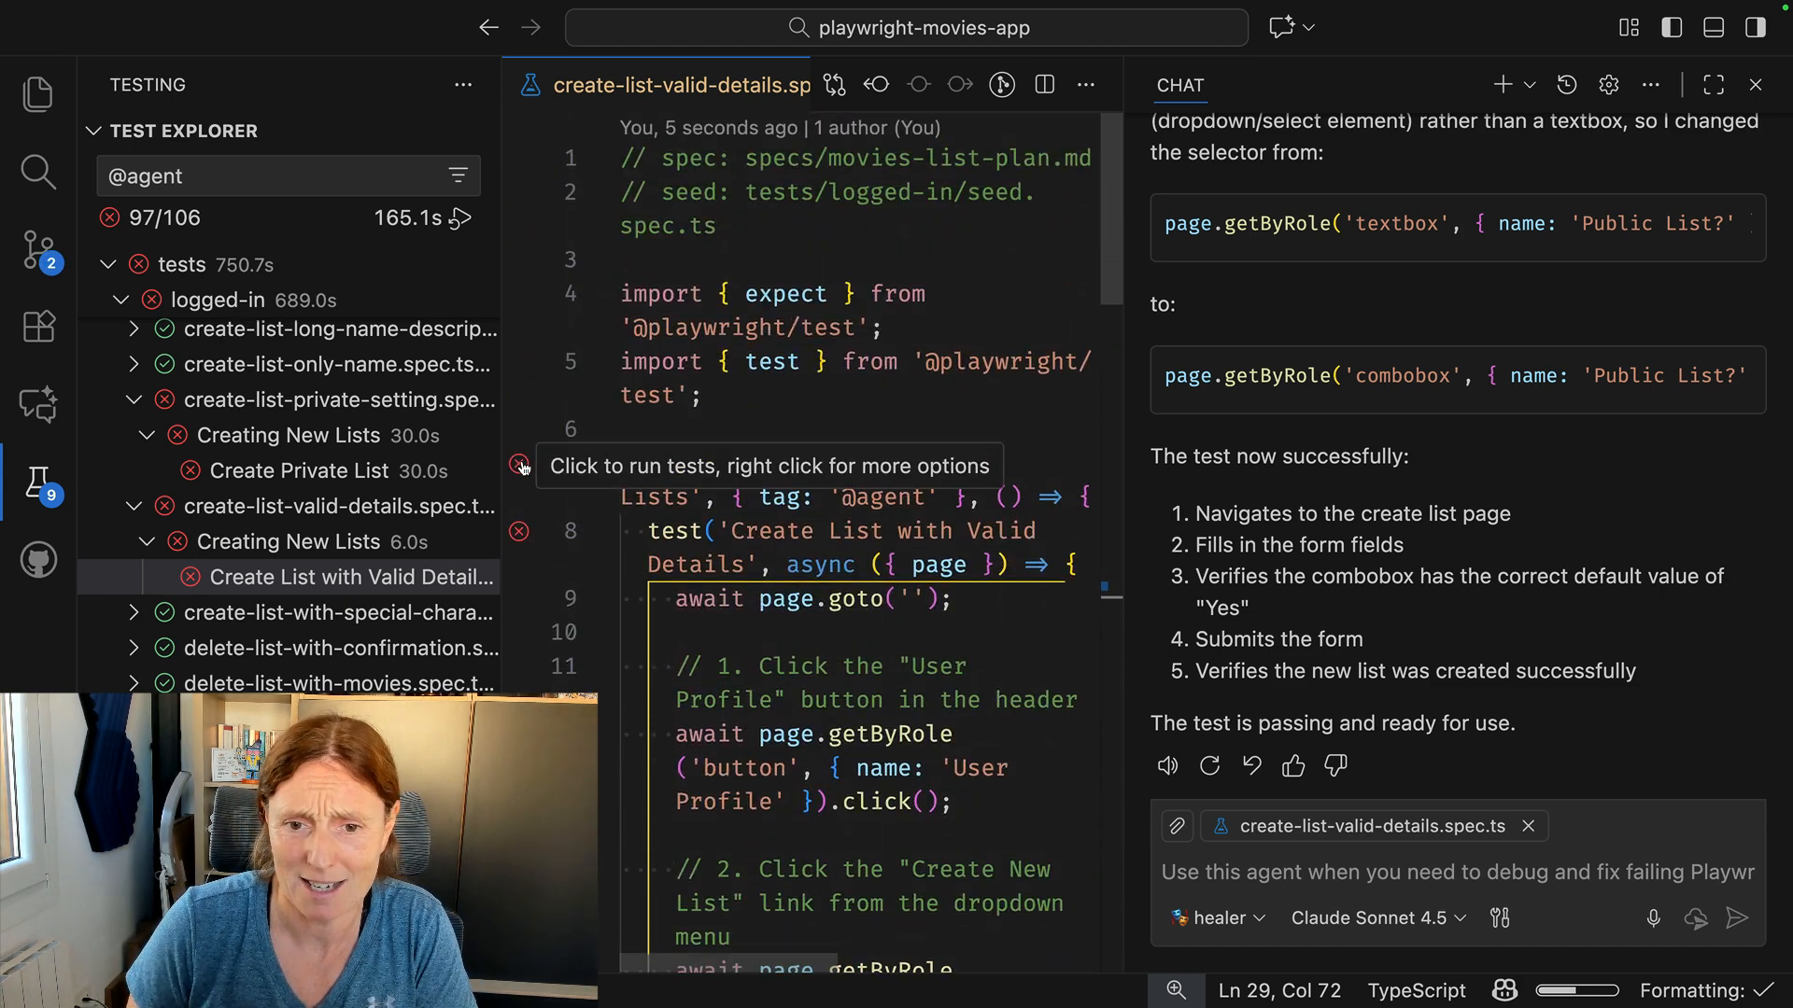
# Rerun the fixed test to pass, select Create Private List, and ask the healer to 'run and fix all failing tests'.
pyautogui.click(521, 467)
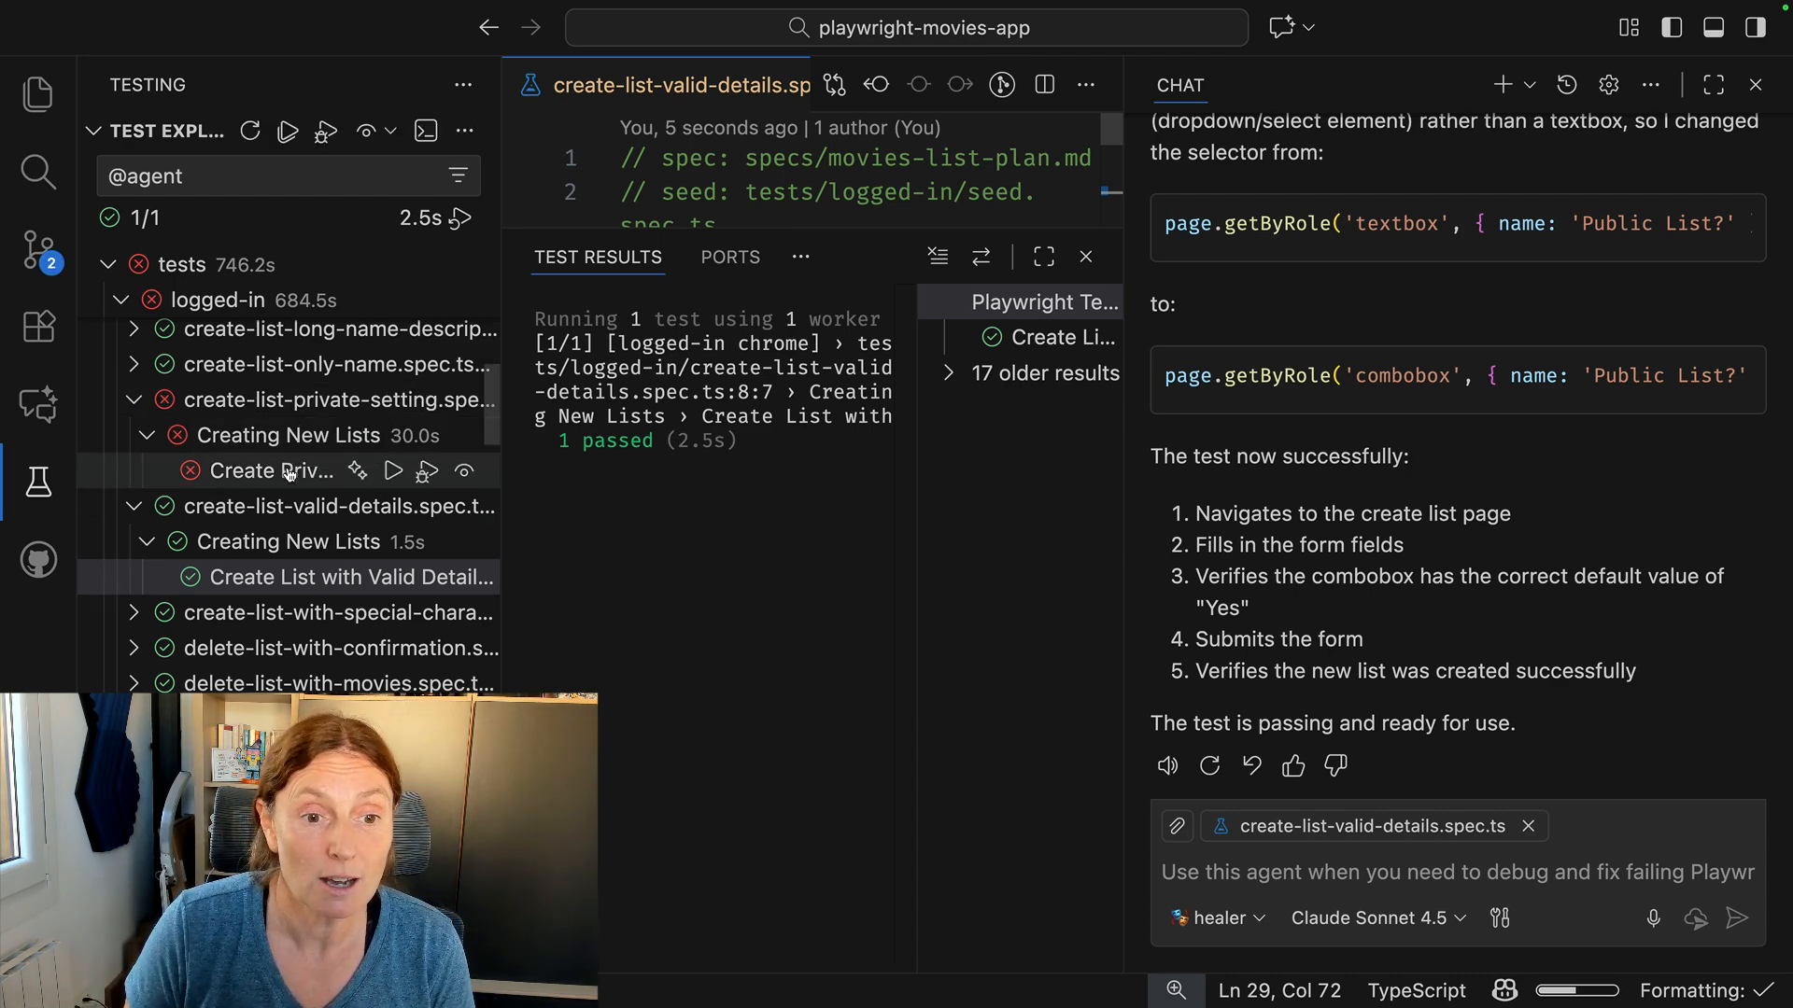
pyautogui.click(268, 470)
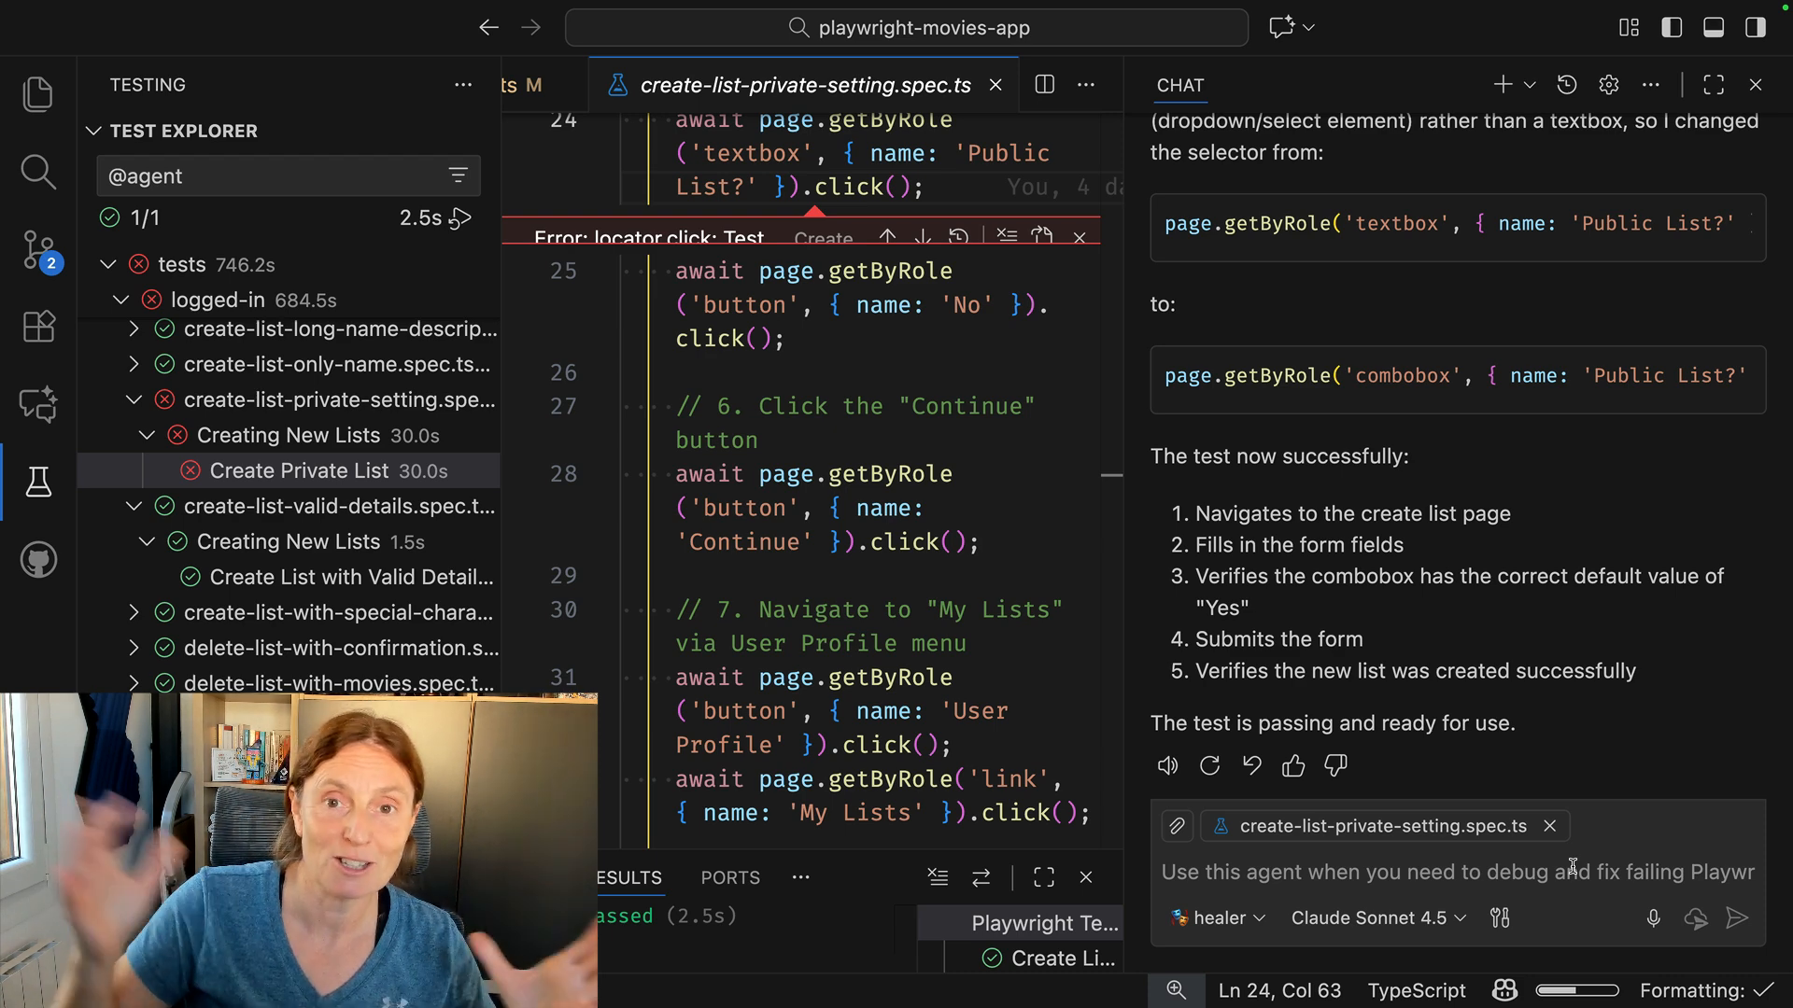
pyautogui.write('run and')
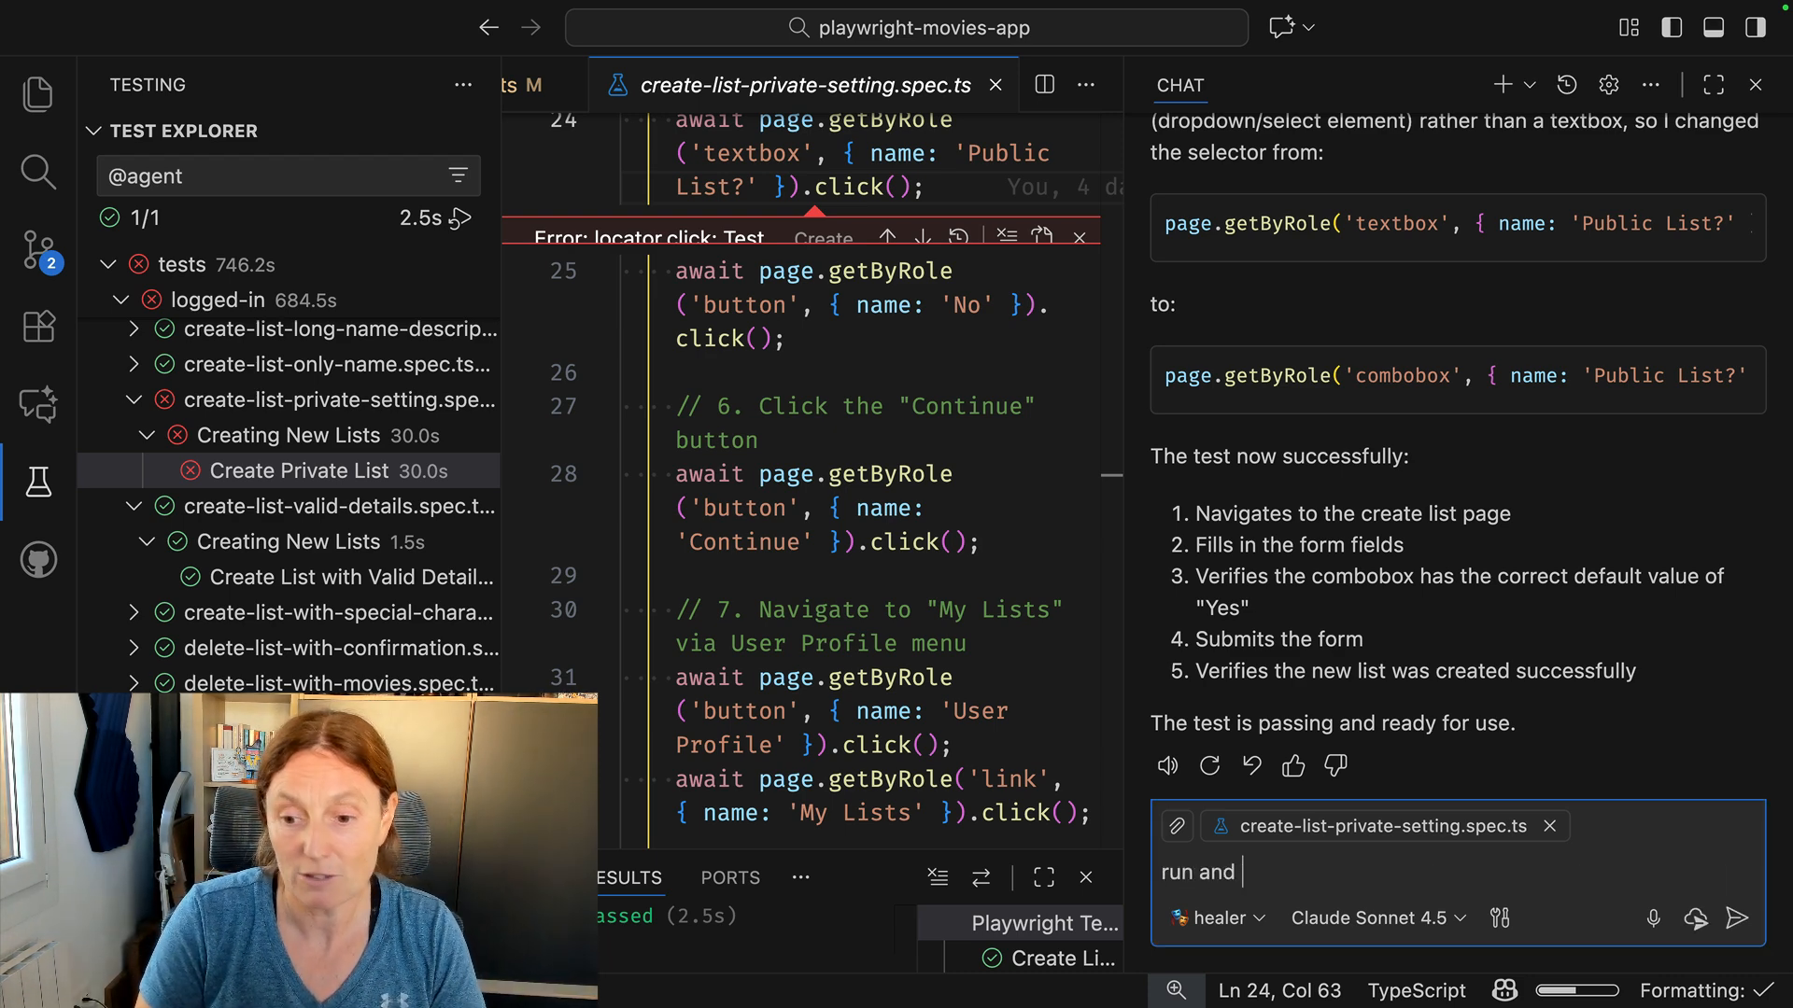
pyautogui.write('fix all failign tes')
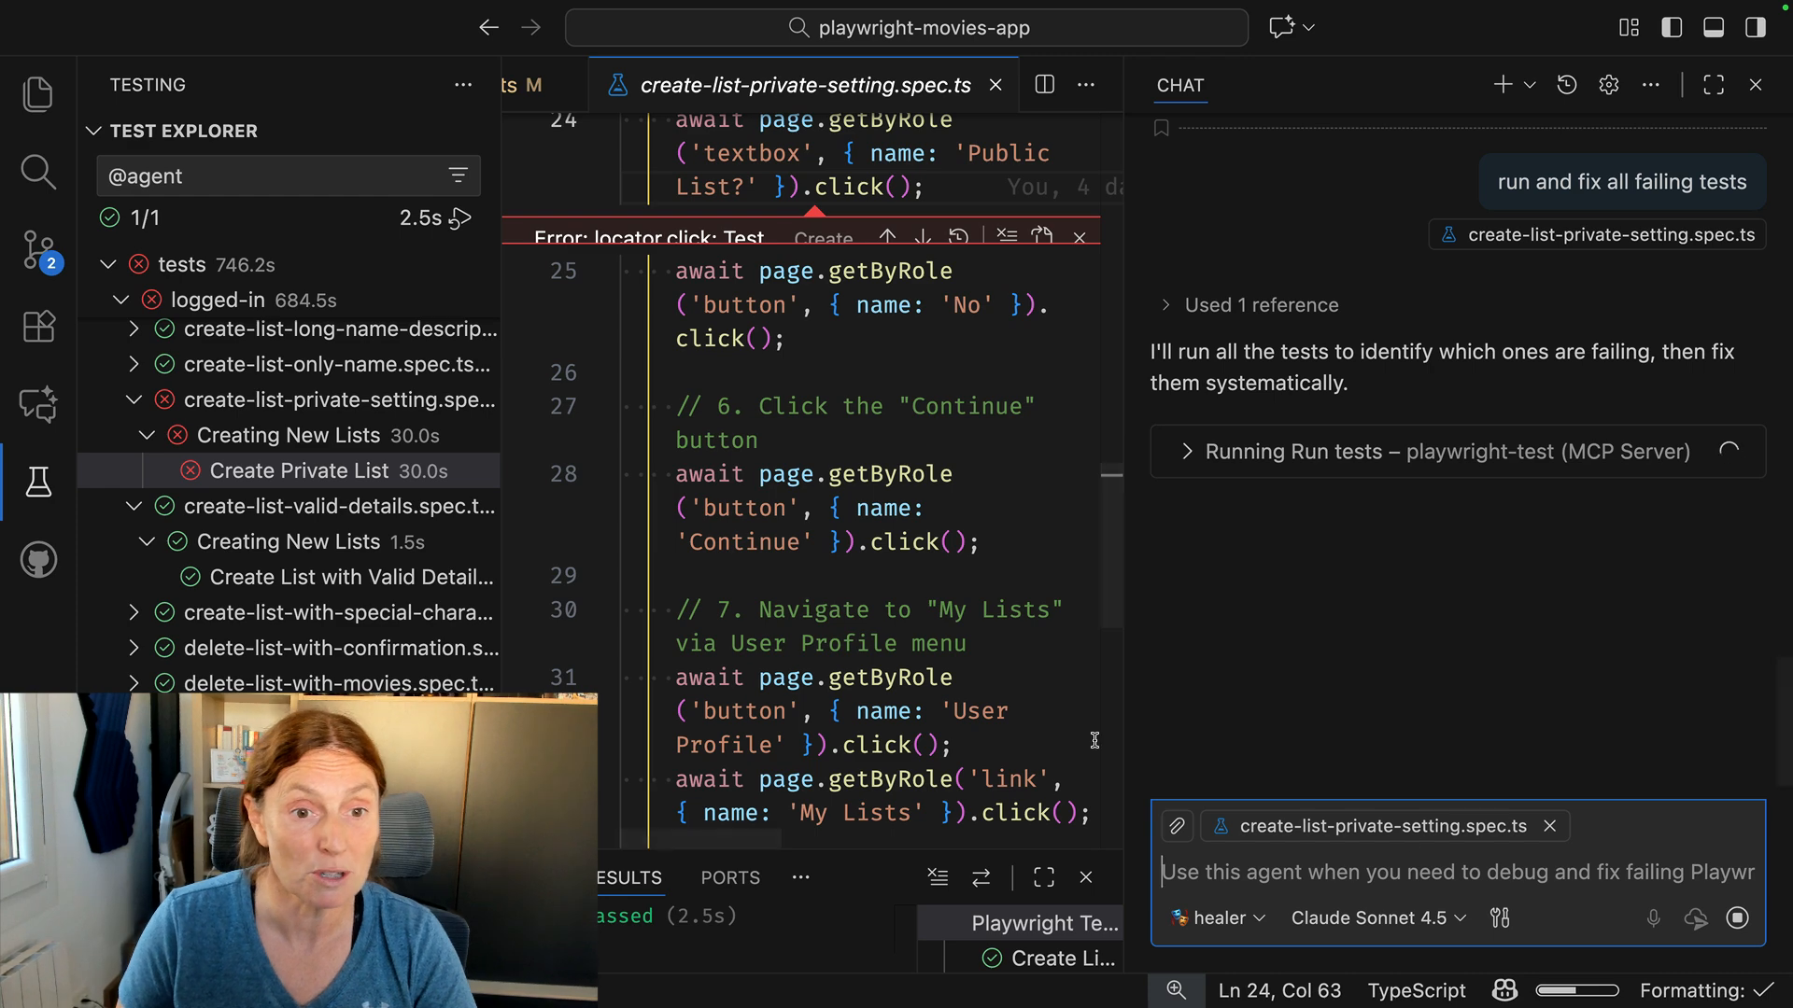
# Inspect mcp.json and highlight its headless argument.
pyautogui.click(39, 95)
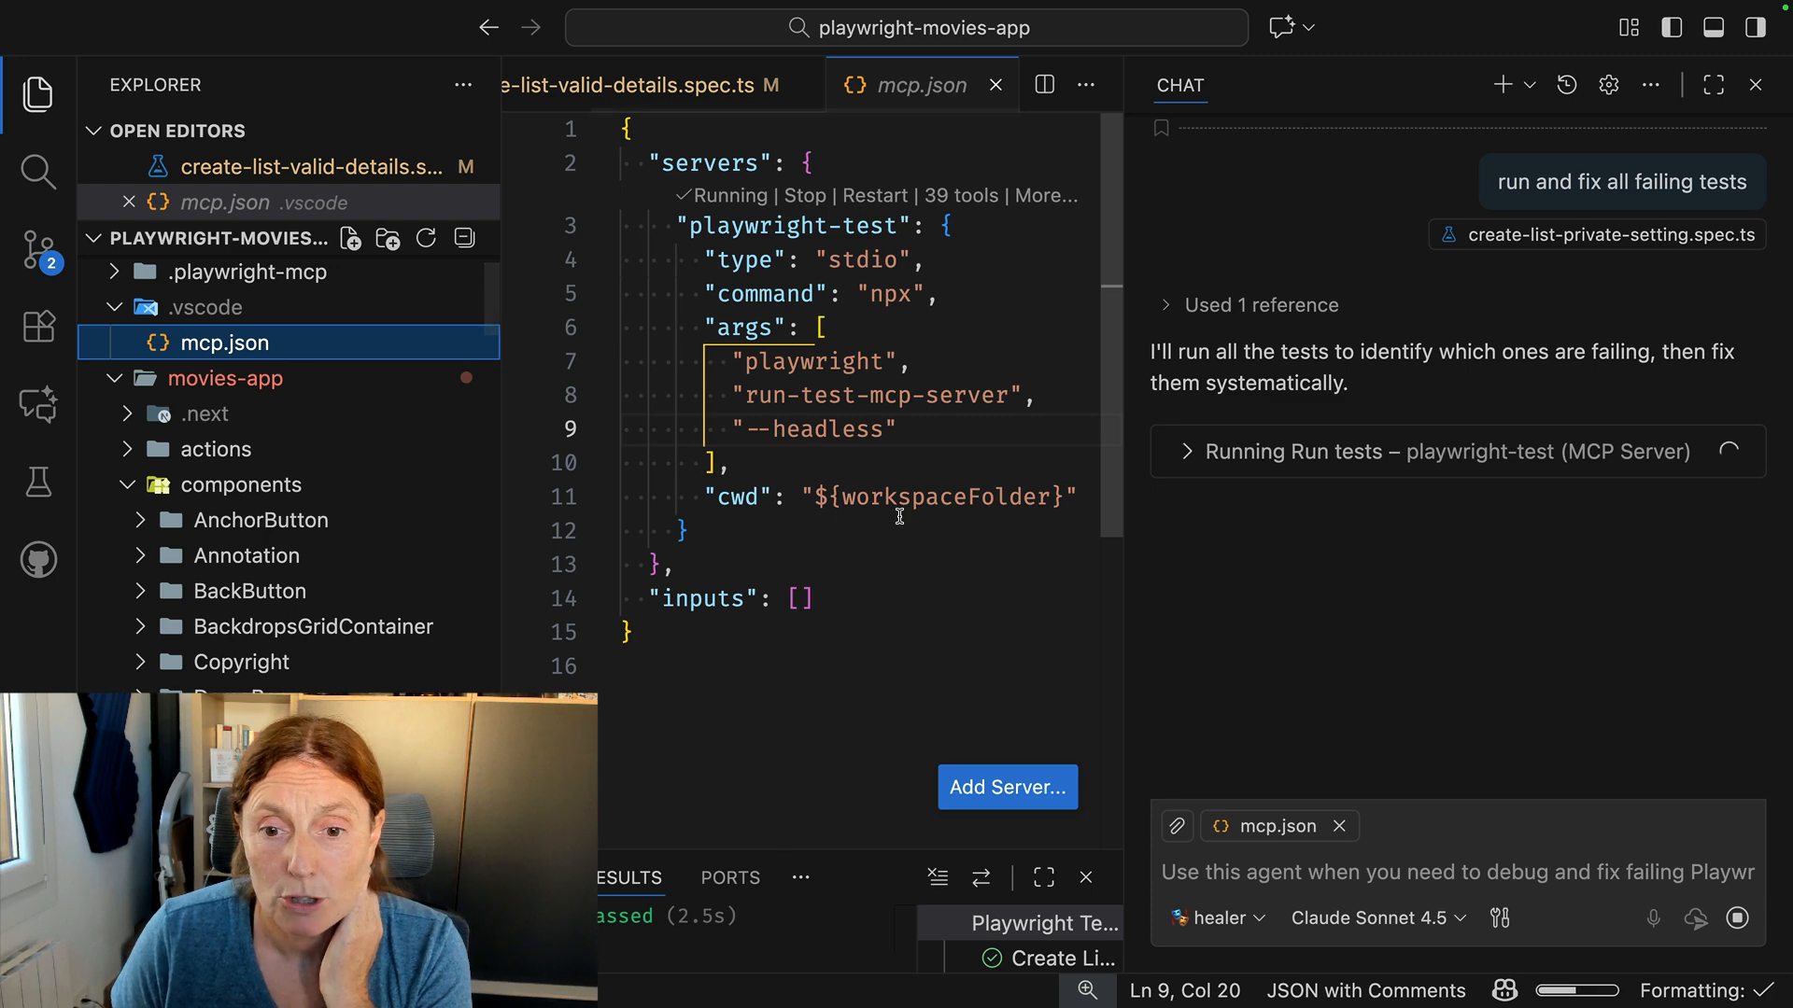
pyautogui.doubleClick(810, 429)
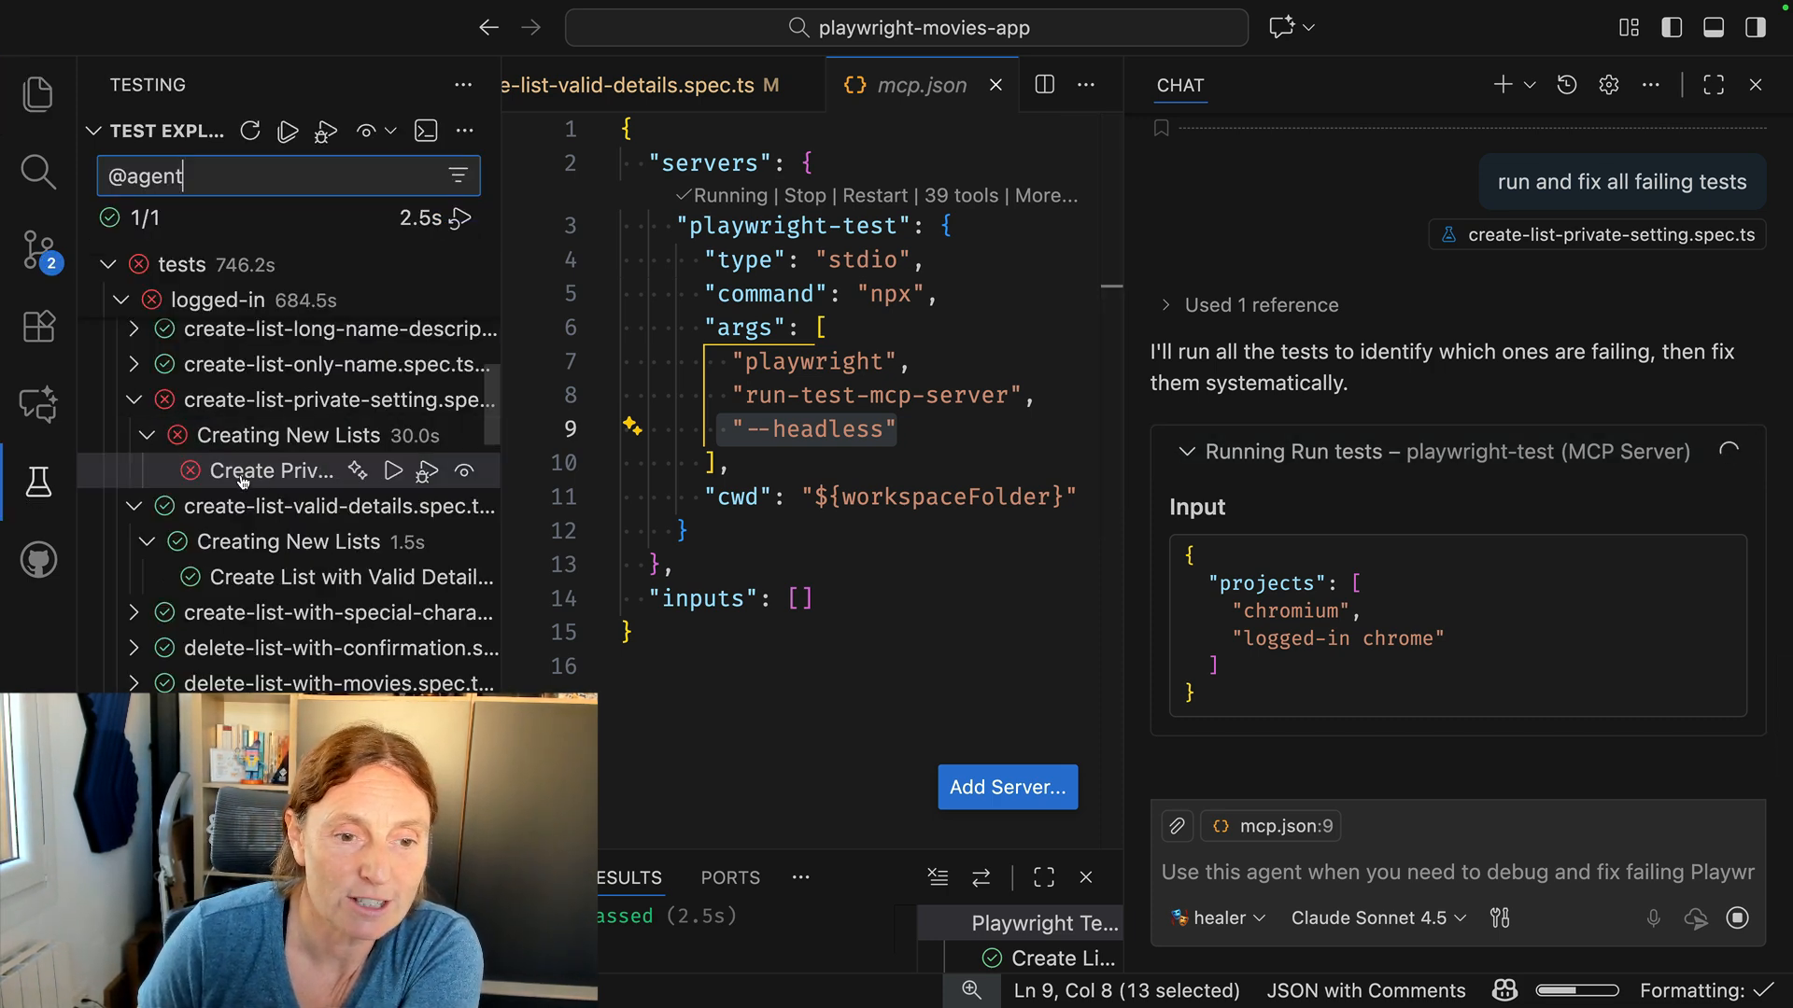
pyautogui.moveTo(269, 471)
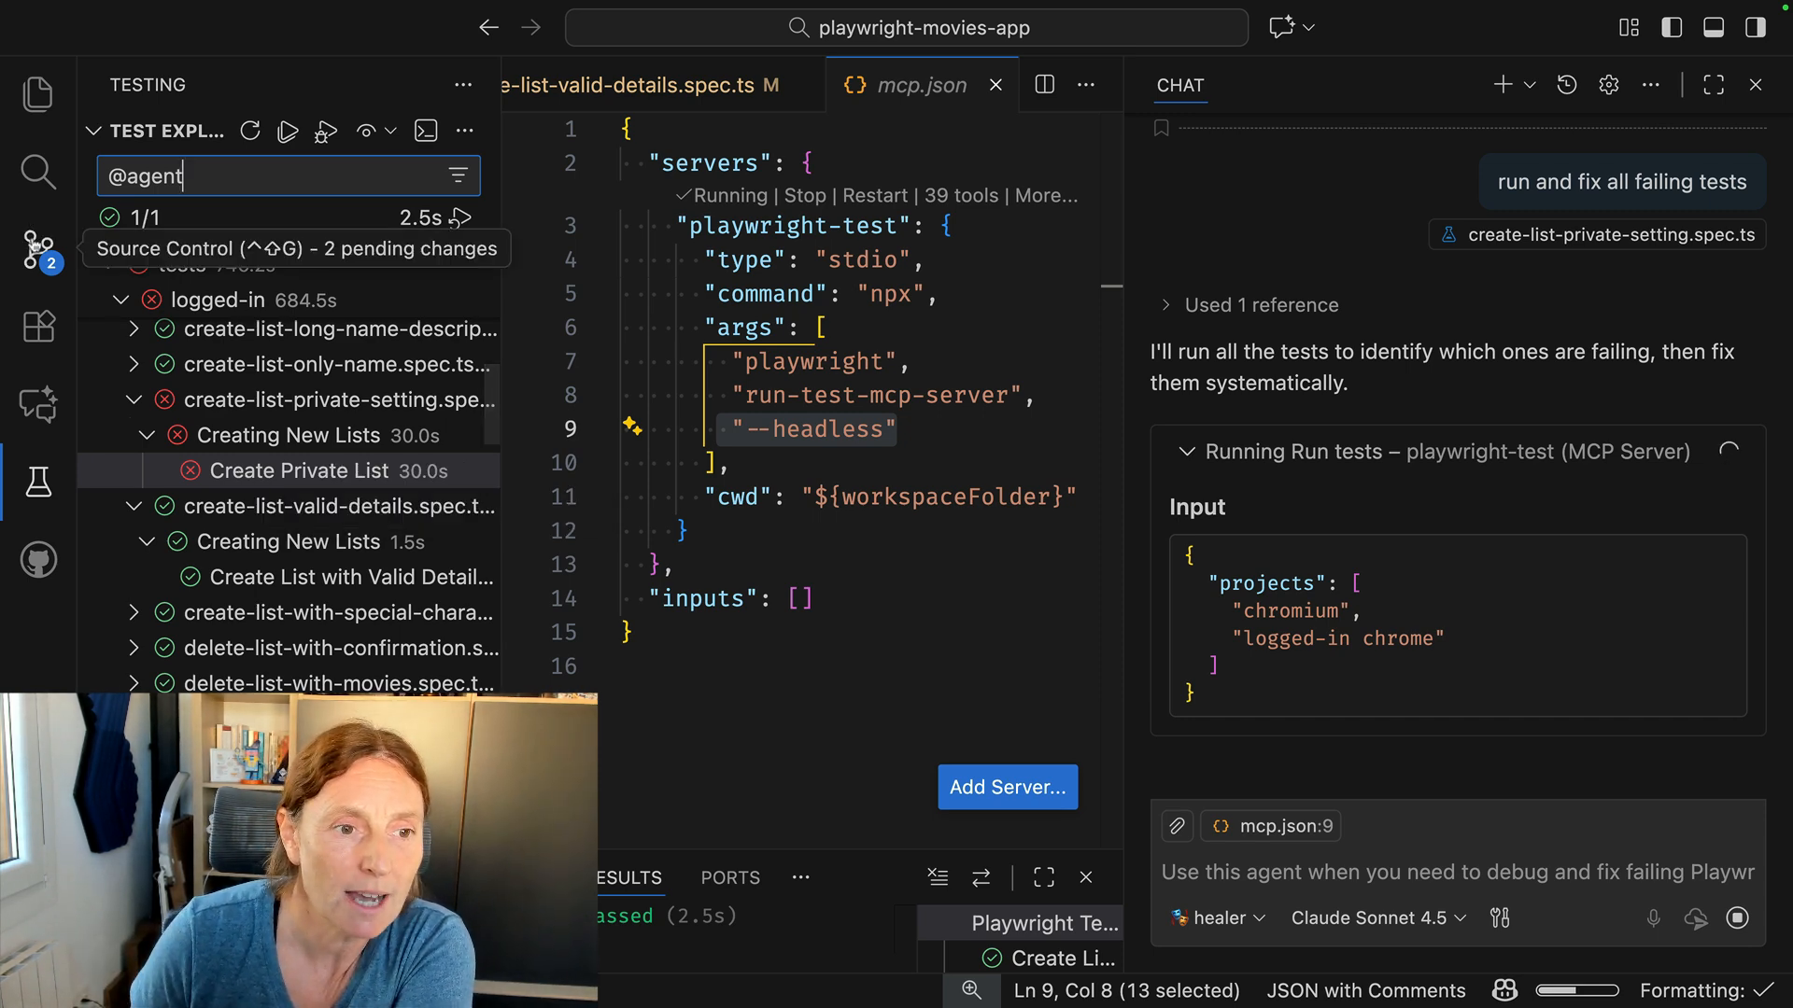
# View the Source Control diff of create-list-valid-details.spec.ts showing textbox replaced by combobox.
pyautogui.click(37, 249)
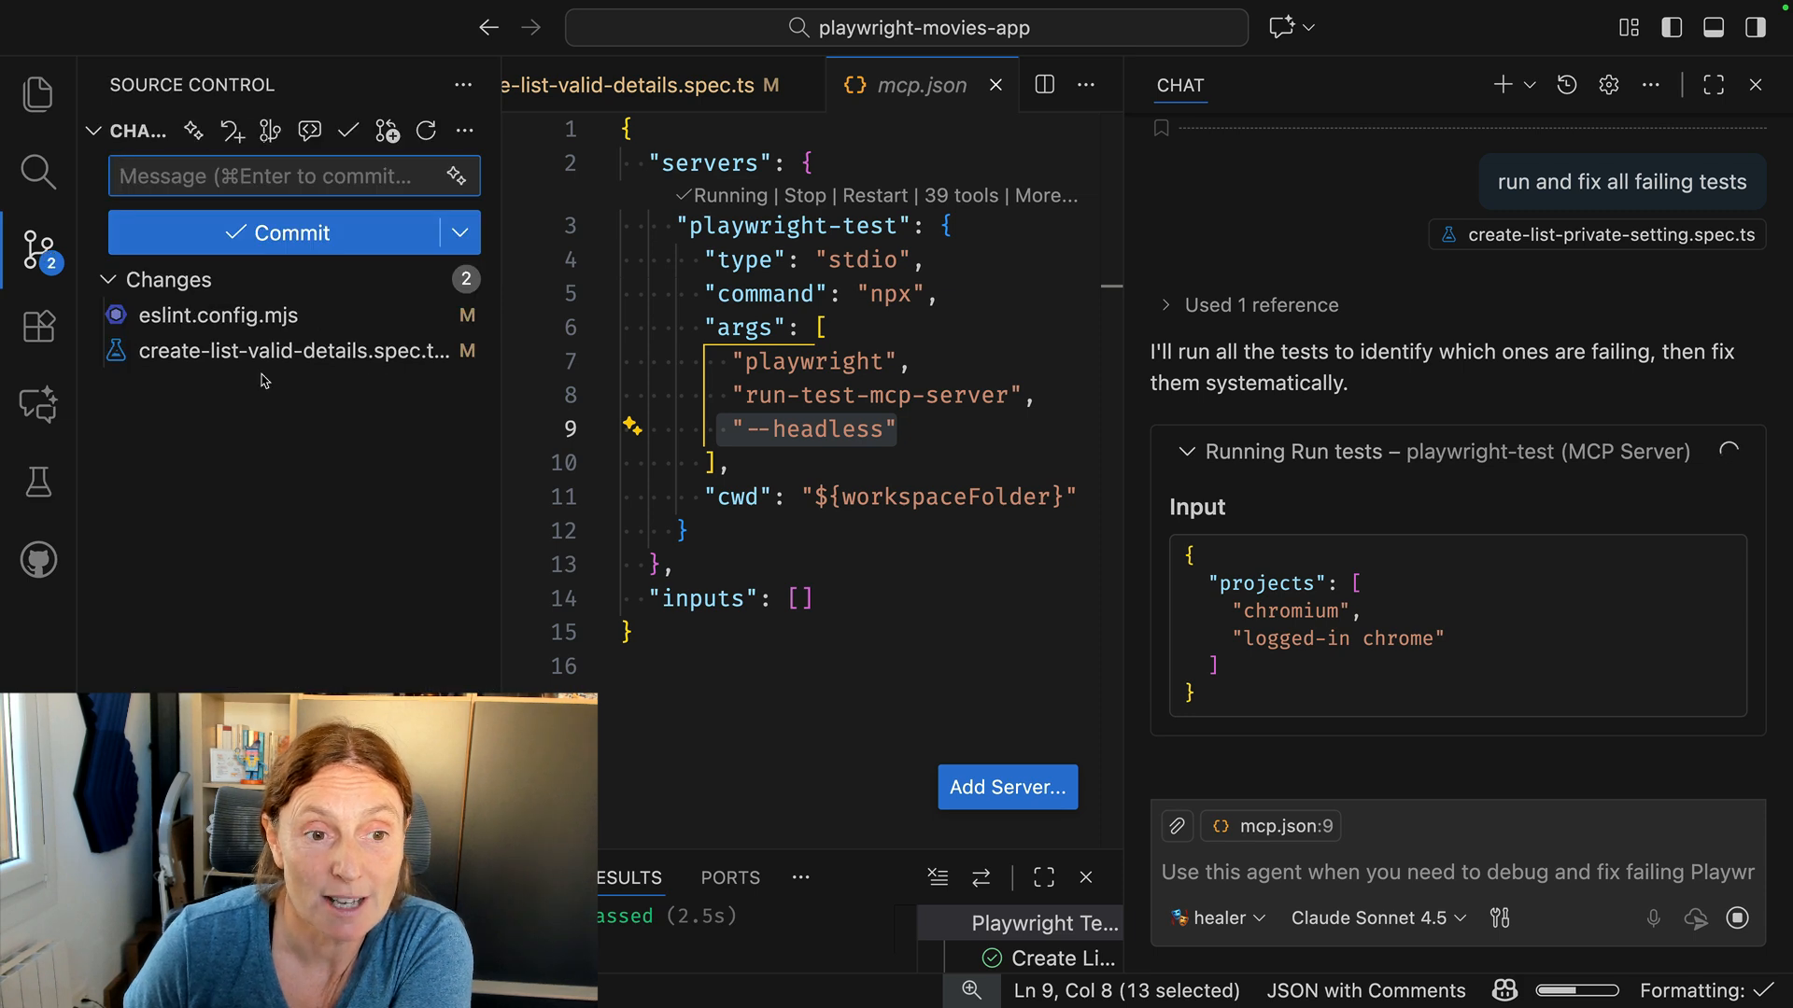
pyautogui.click(297, 351)
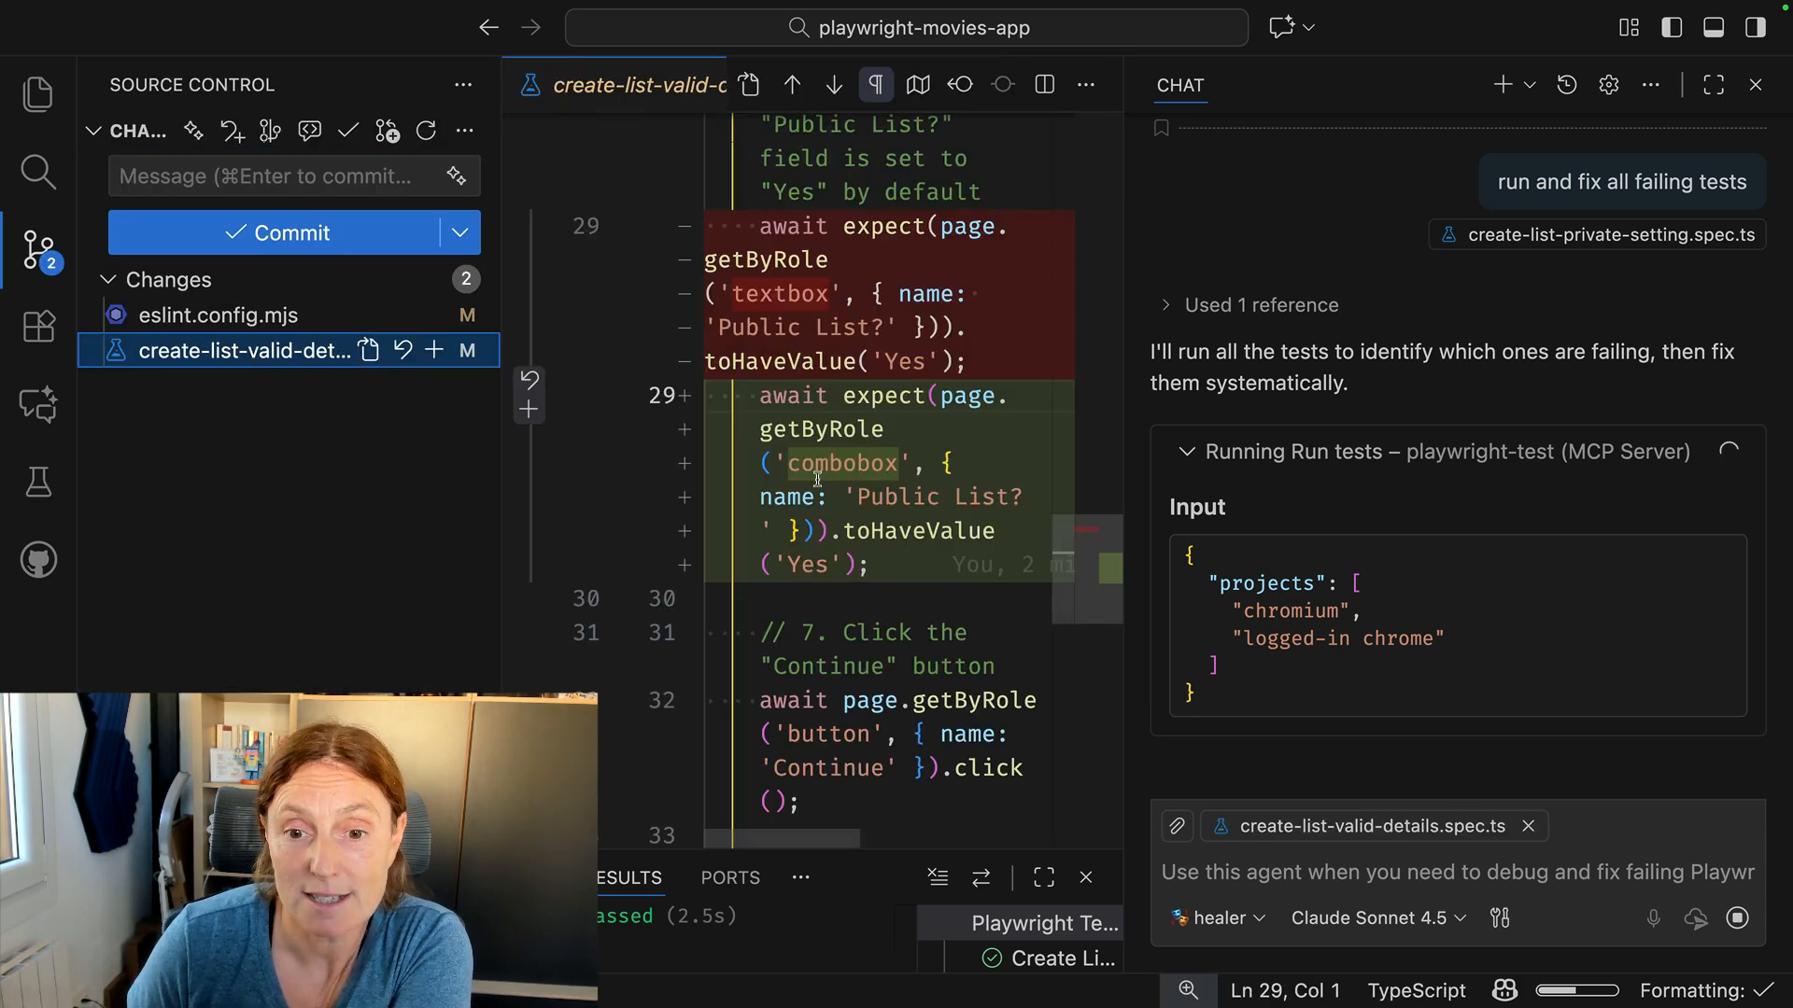